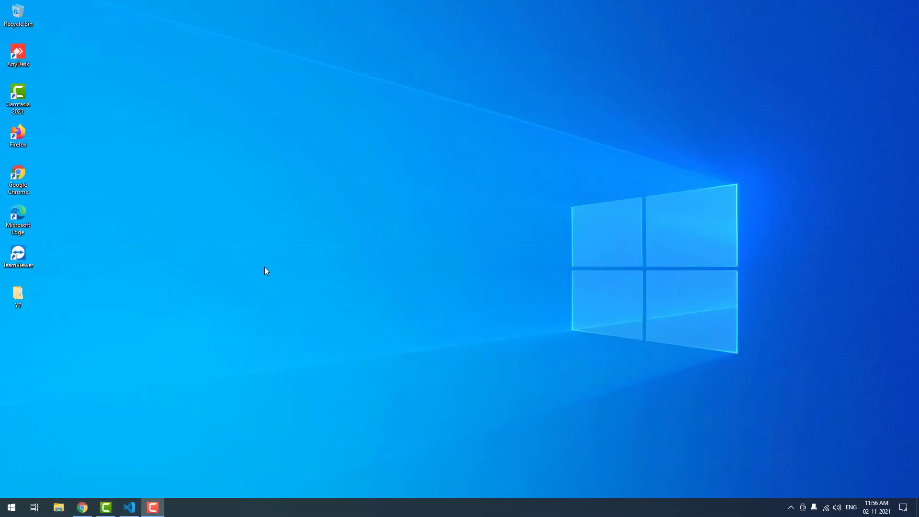
- Run php -v in a Command Prompt to check whether PHP is recognized, then close it
{"action": "left_click", "coordinate": [10, 507]}
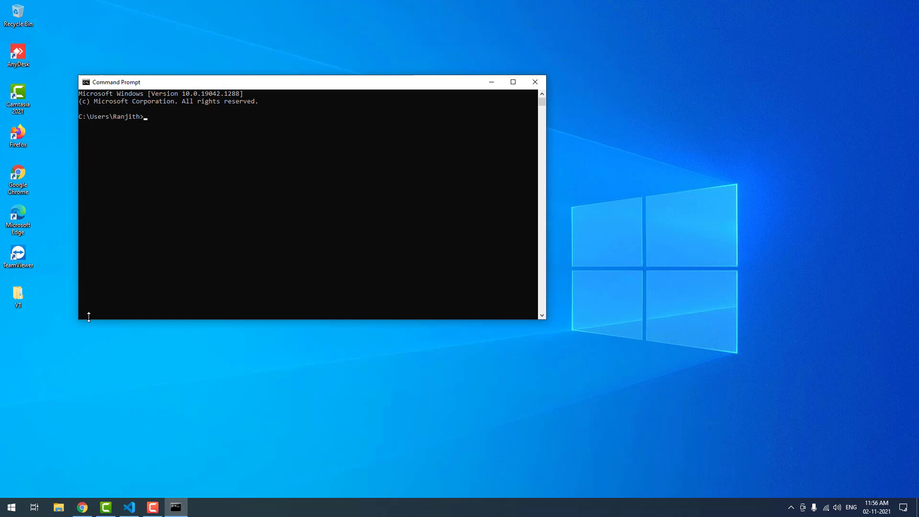
{"action": "type", "text": "php"}
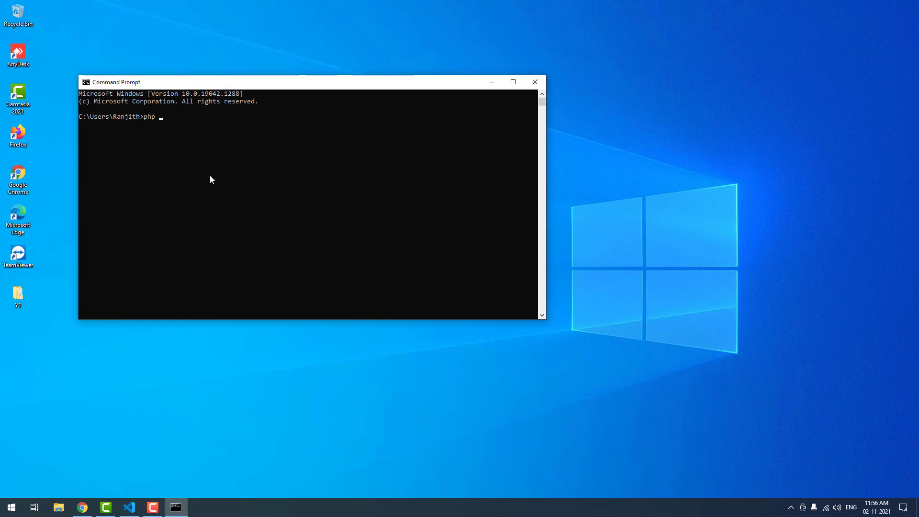
{"action": "type", "text": "-v"}
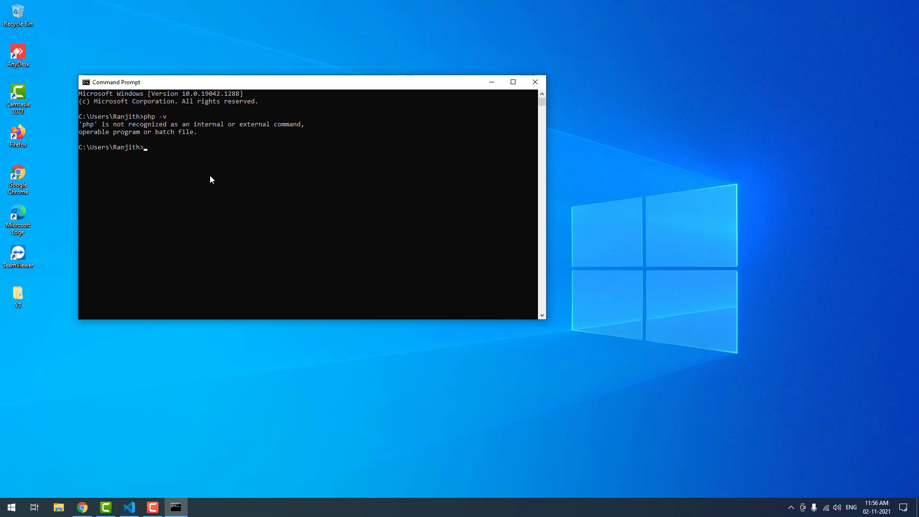
{"action": "mouse_move", "coordinate": [534, 82]}
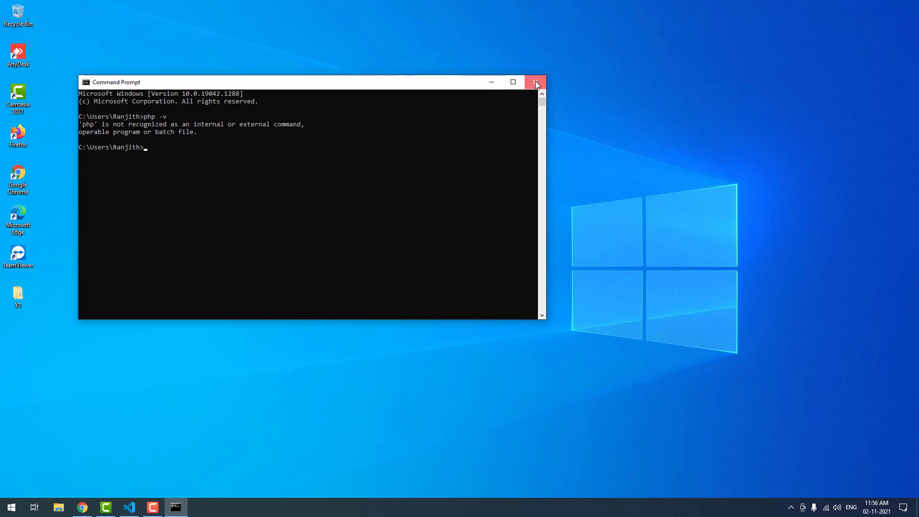
{"action": "left_click", "coordinate": [535, 82]}
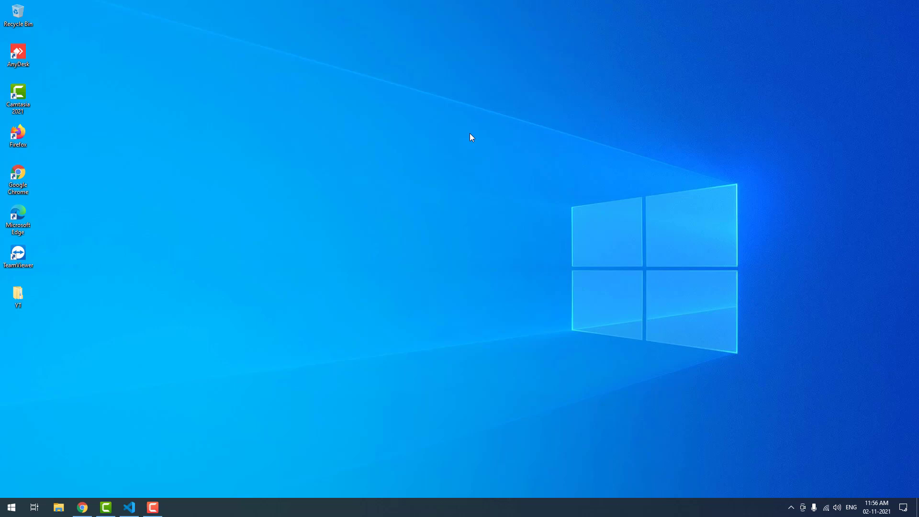
{"action": "mouse_move", "coordinate": [128, 356]}
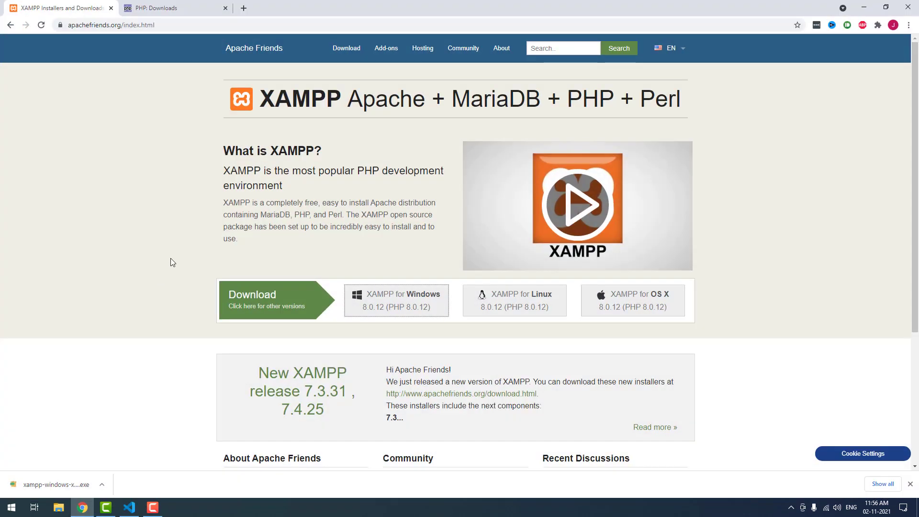
- Review the PHP Downloads tab and return to the apachefriends.org XAMPP page
{"action": "left_click", "coordinate": [159, 8]}
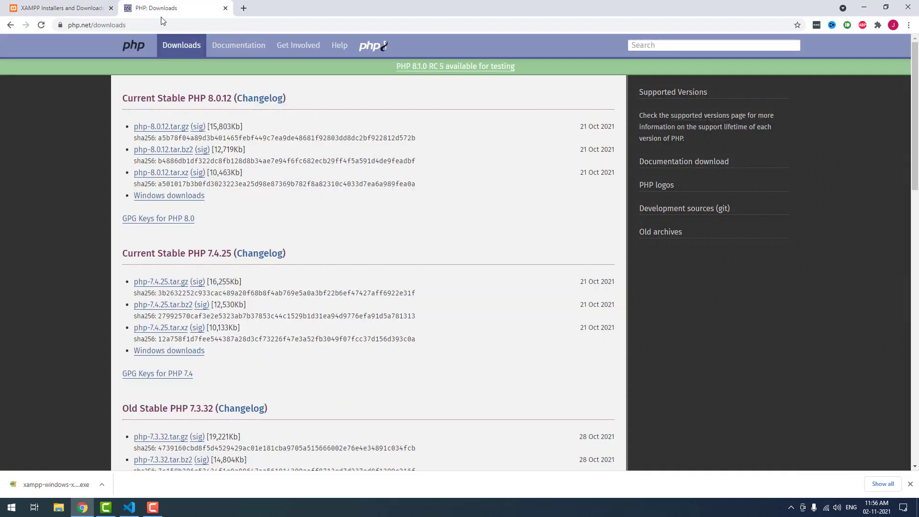
{"action": "mouse_move", "coordinate": [106, 189]}
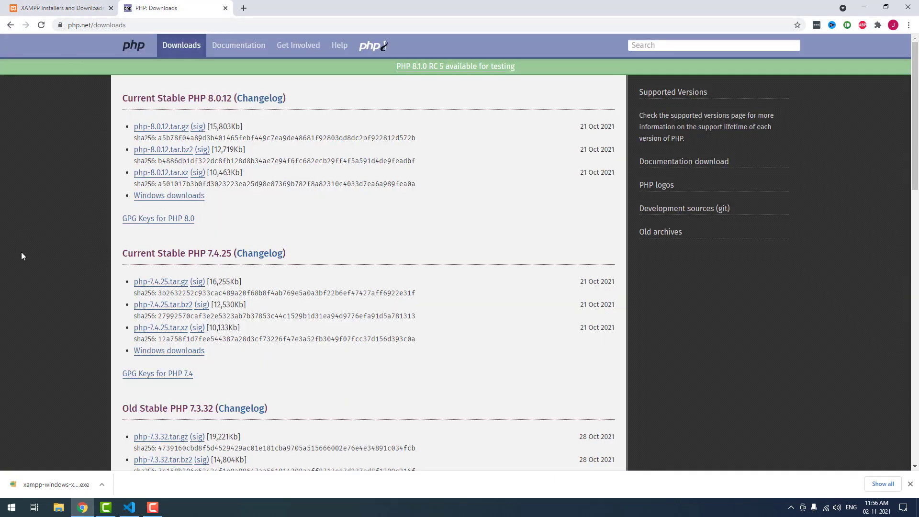
{"action": "mouse_move", "coordinate": [70, 295]}
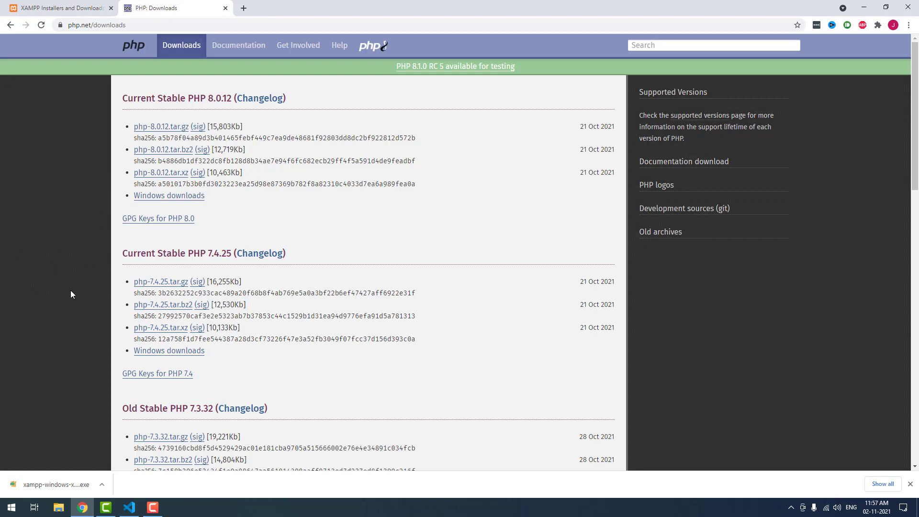
{"action": "left_click", "coordinate": [62, 8]}
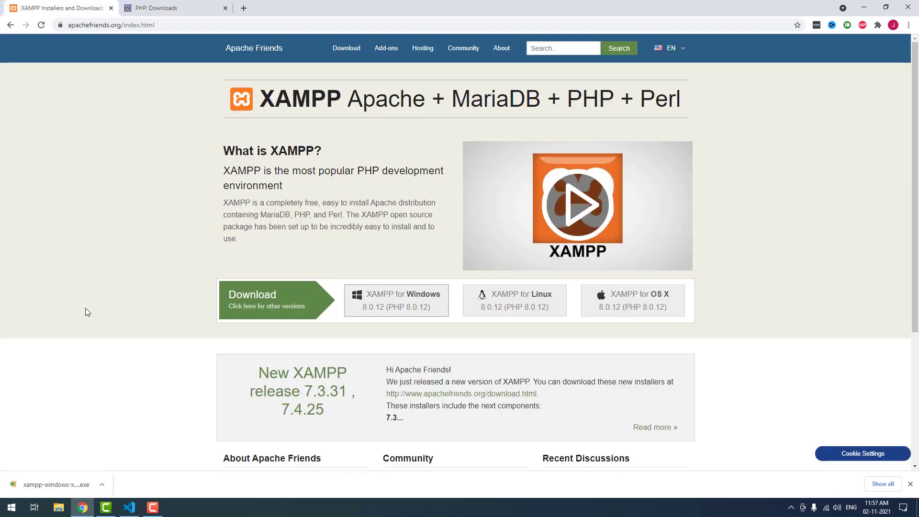
{"action": "mouse_move", "coordinate": [109, 339]}
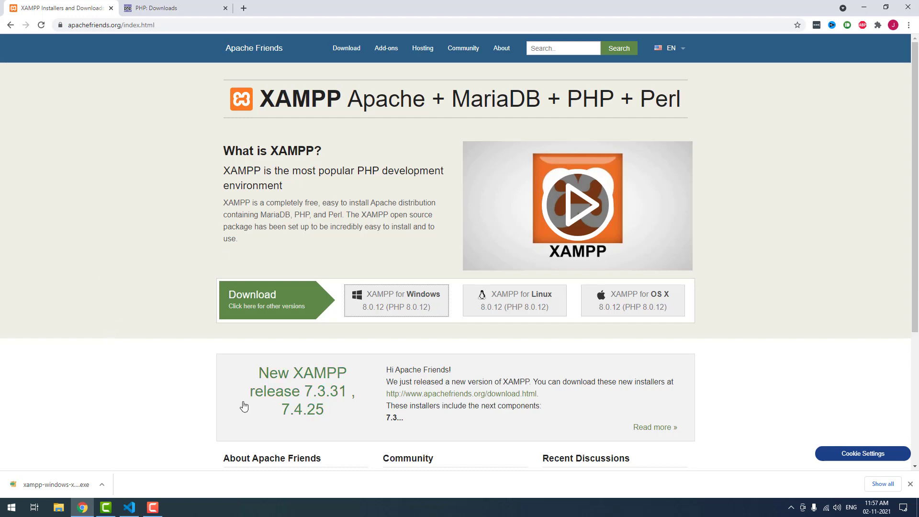
{"action": "mouse_move", "coordinate": [81, 462]}
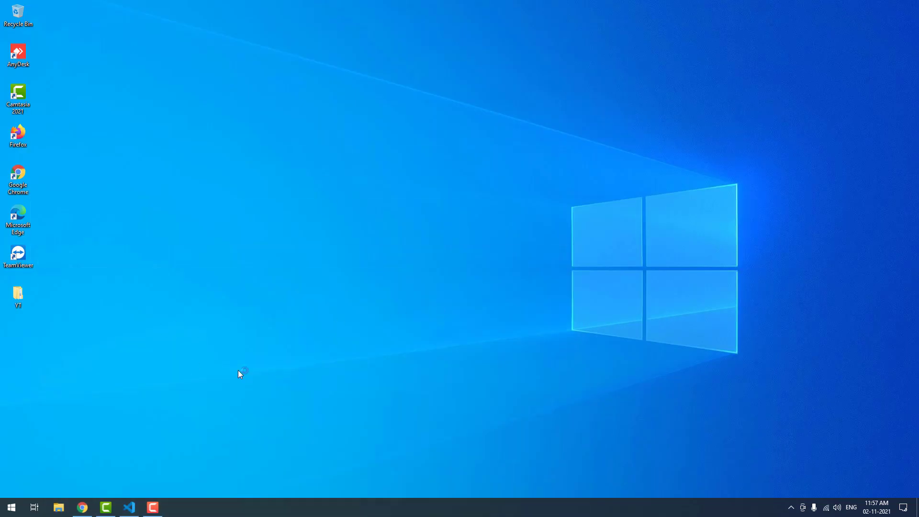
{"action": "mouse_move", "coordinate": [317, 299]}
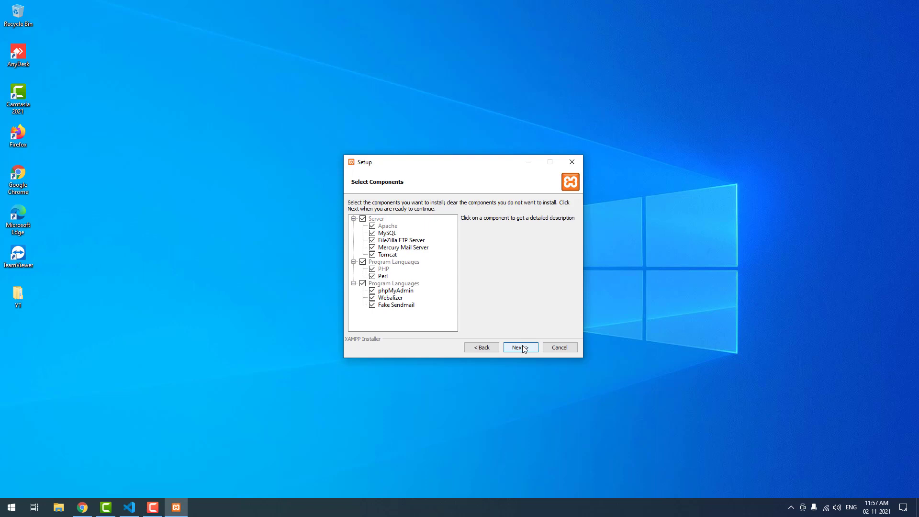
- Install XAMPP with default components, English language, no Bitnami info, and finish the wizard
{"action": "left_click", "coordinate": [521, 347]}
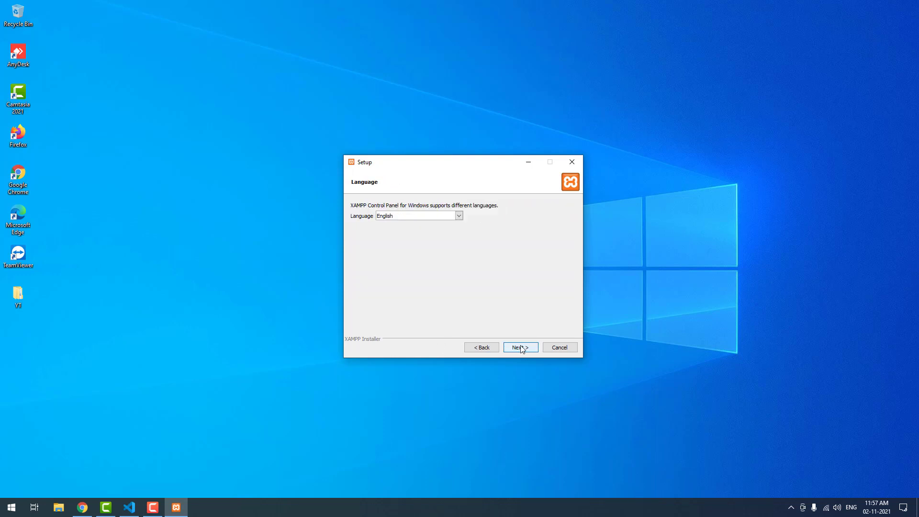
{"action": "left_click", "coordinate": [521, 347]}
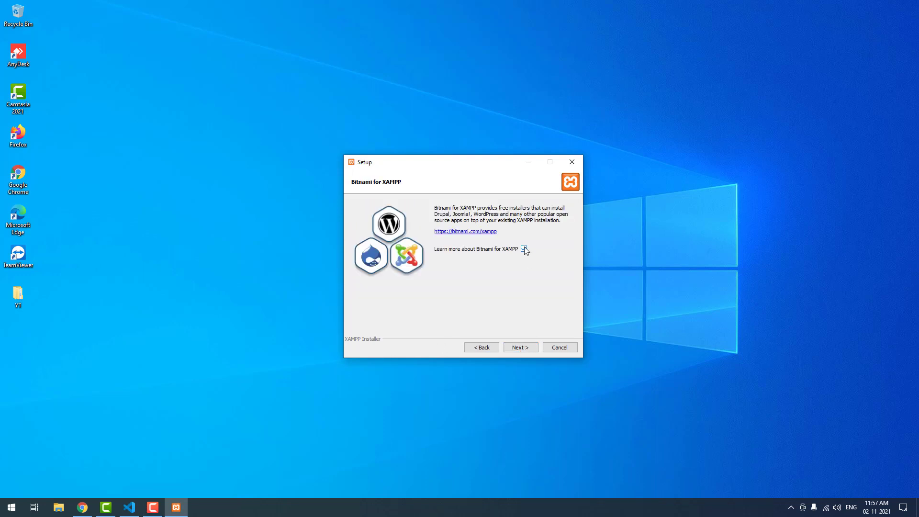
{"action": "left_click", "coordinate": [521, 348]}
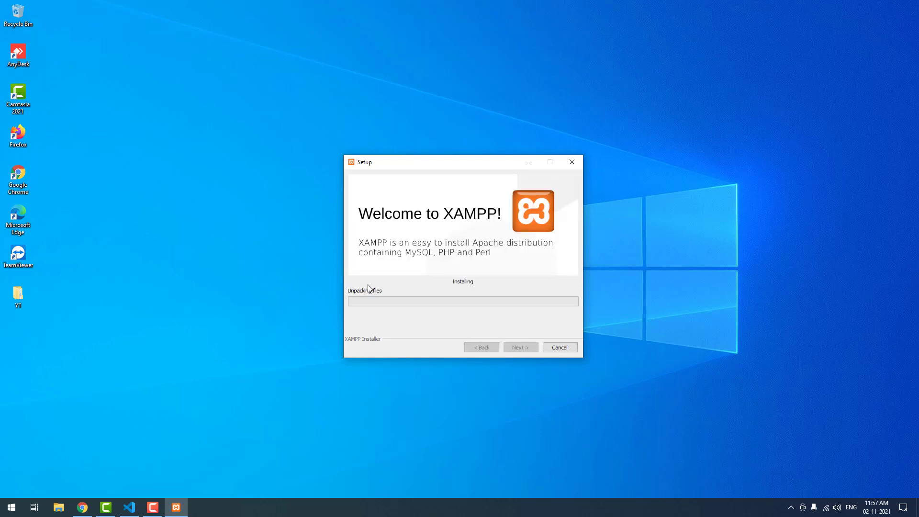
{"action": "mouse_move", "coordinate": [457, 177]}
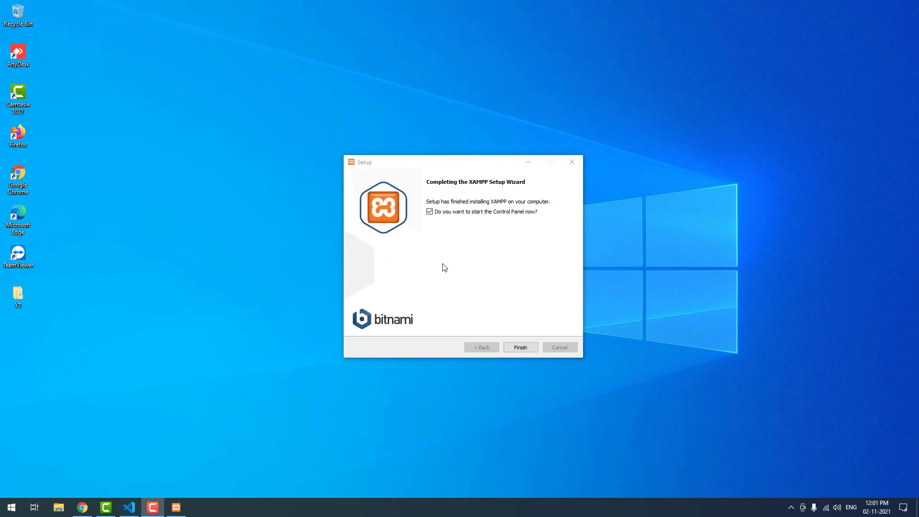
{"action": "mouse_move", "coordinate": [460, 211]}
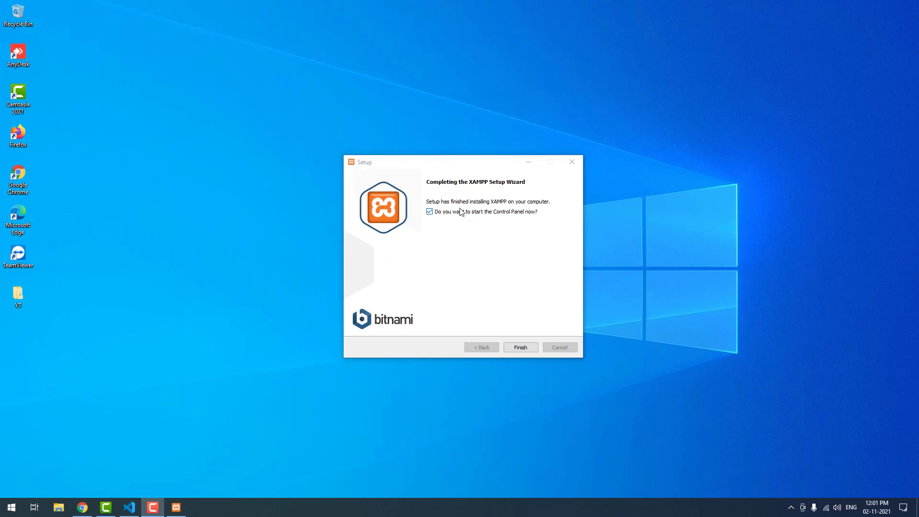
{"action": "left_click", "coordinate": [520, 347]}
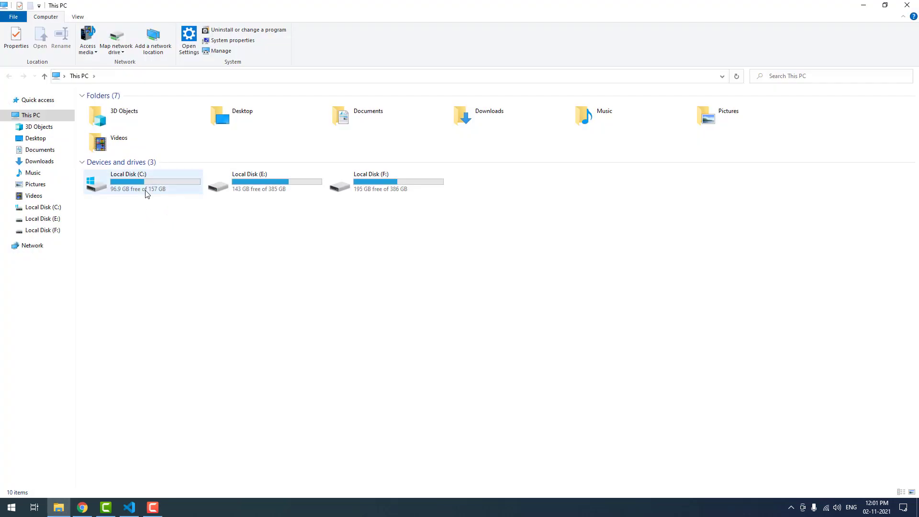
- Navigate from This PC into Local Disk (C:) > xampp > php
{"action": "double_click", "coordinate": [143, 181]}
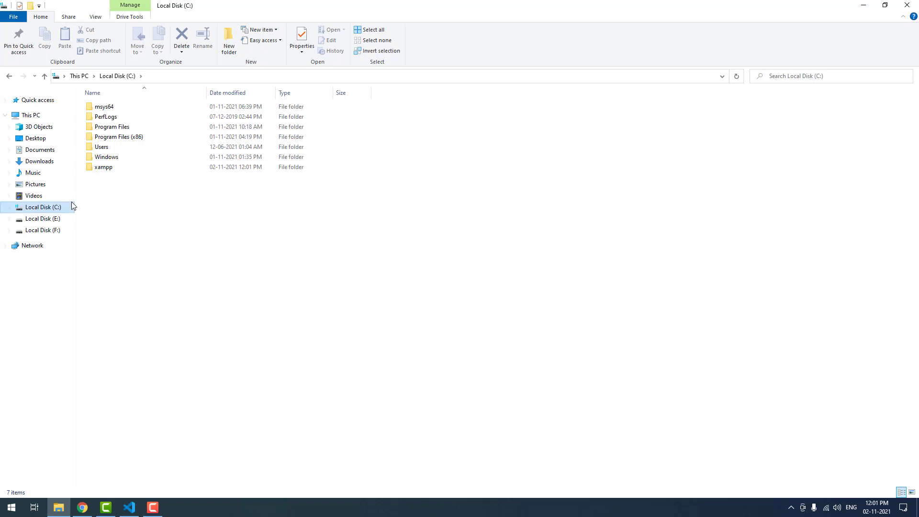
{"action": "double_click", "coordinate": [103, 166]}
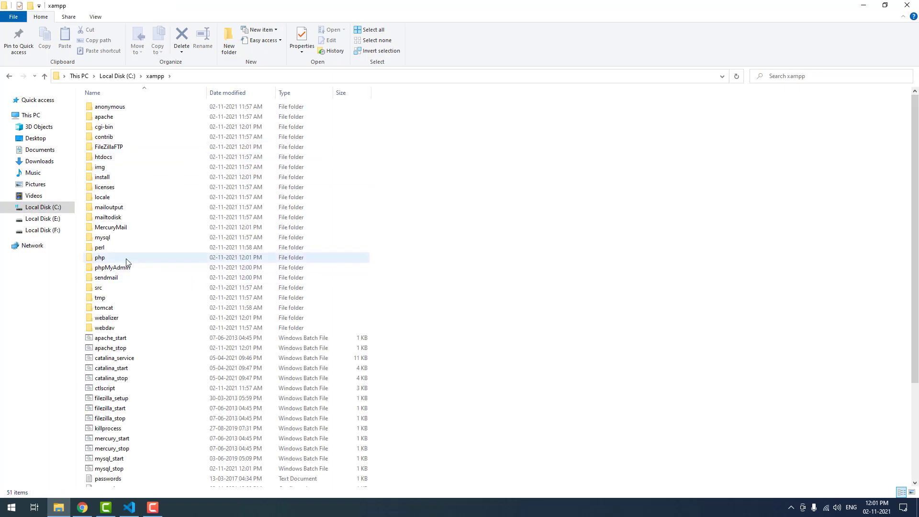
{"action": "double_click", "coordinate": [98, 256]}
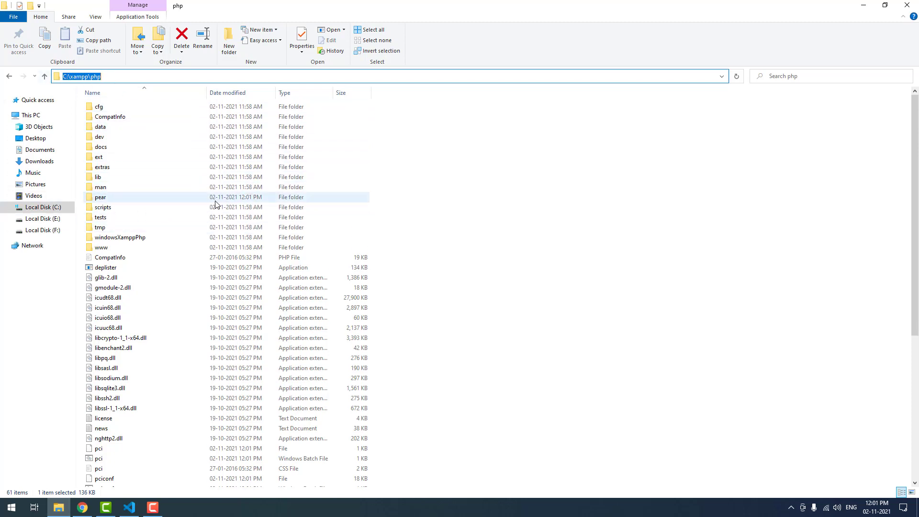
- Search 'env', reach Environment Variables from System Properties and select the user Path variable
{"action": "left_click", "coordinate": [13, 507]}
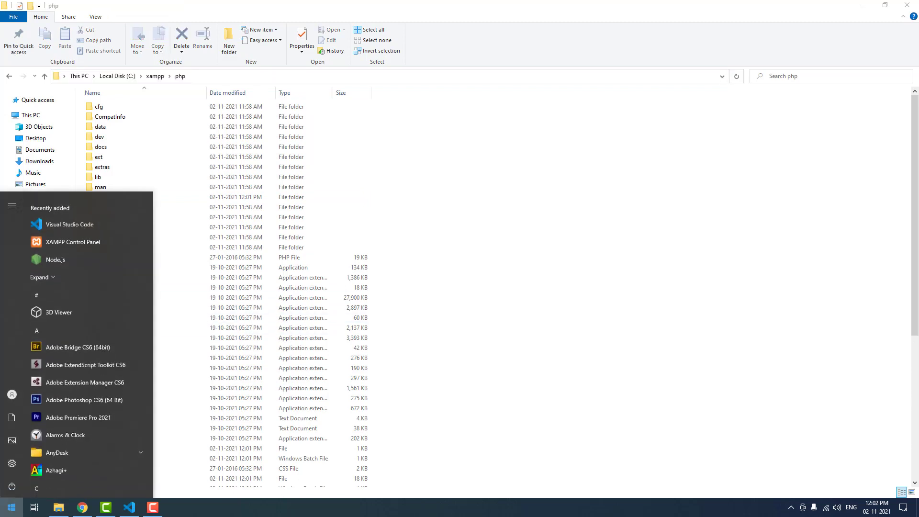
{"action": "type", "text": "envi"}
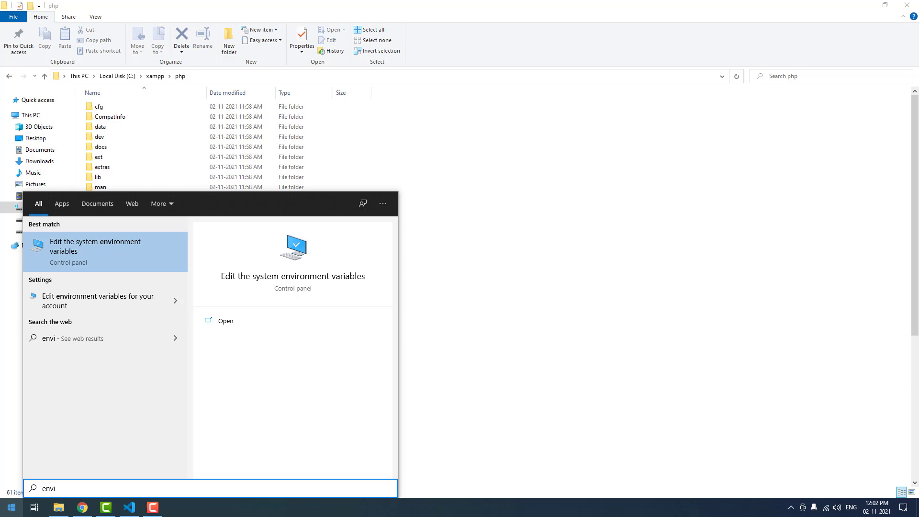
{"action": "left_click", "coordinate": [94, 251]}
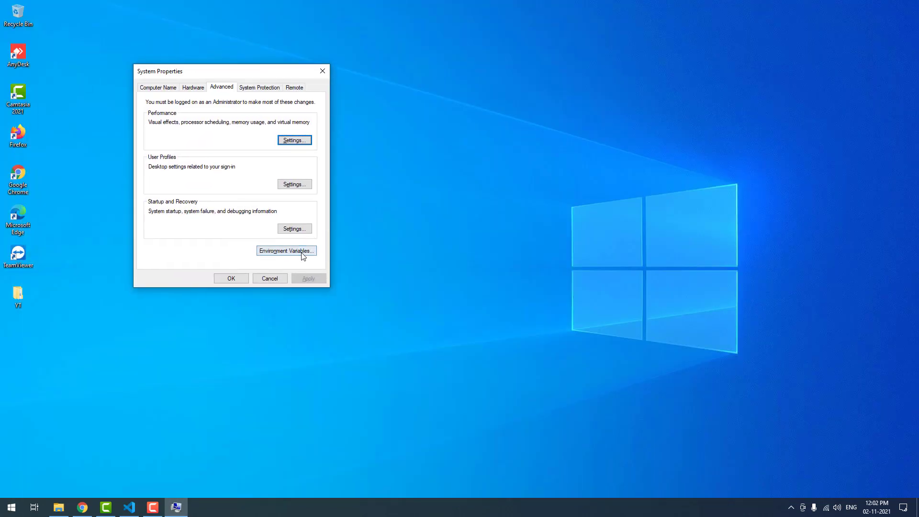
{"action": "left_click", "coordinate": [286, 250]}
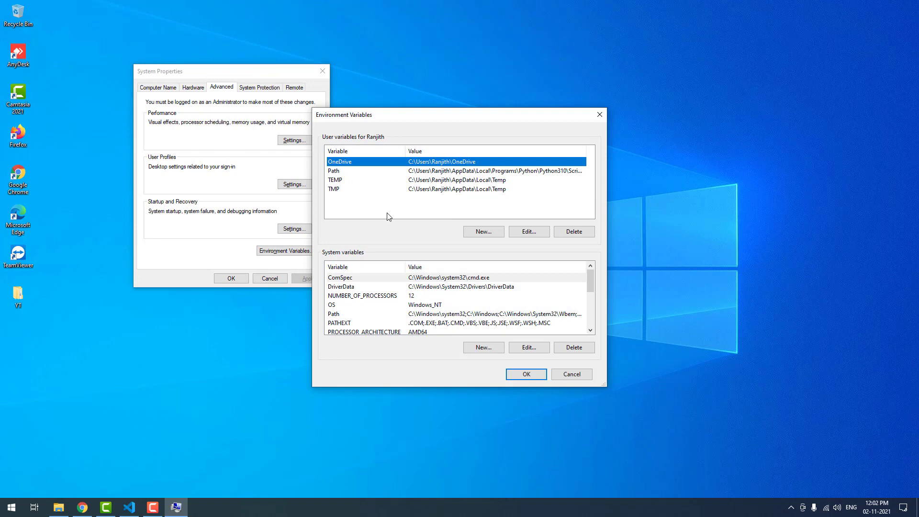
{"action": "left_click", "coordinate": [359, 170]}
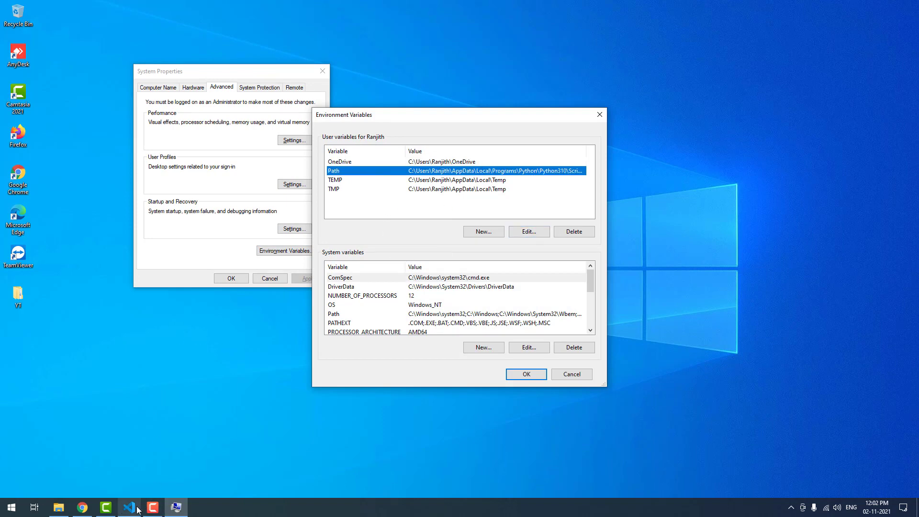
- Save a new file as index.php in the home folder, replacing the existing one, and dismiss the PHP warning
{"action": "left_click", "coordinate": [128, 507]}
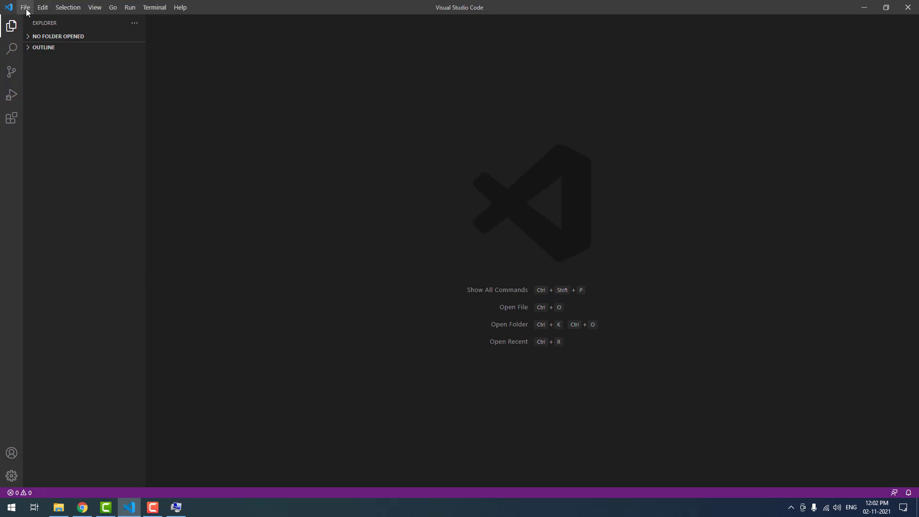
{"action": "mouse_move", "coordinate": [44, 34]}
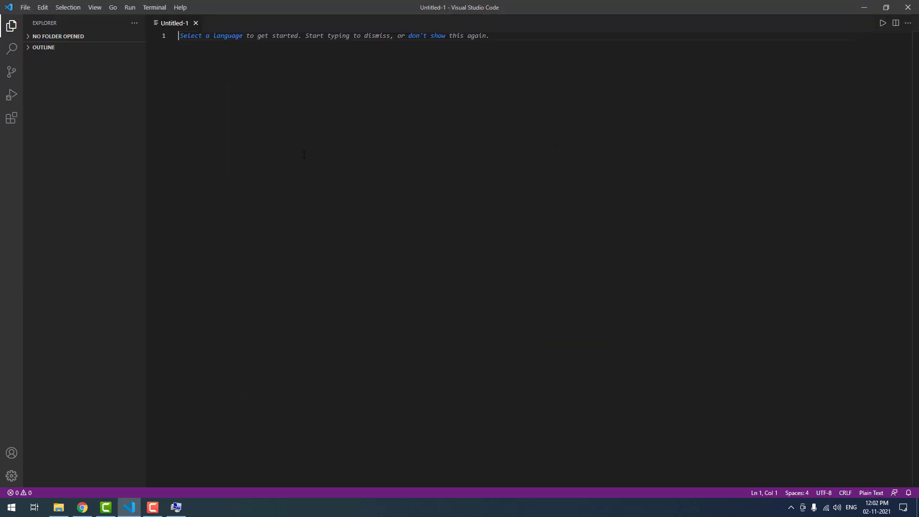
{"action": "key", "text": "Ctrl+s"}
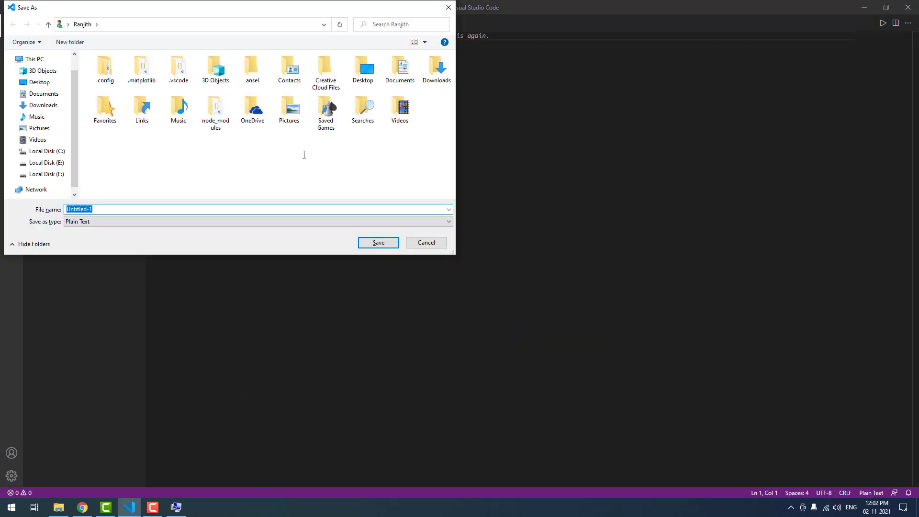
{"action": "type", "text": "index.php"}
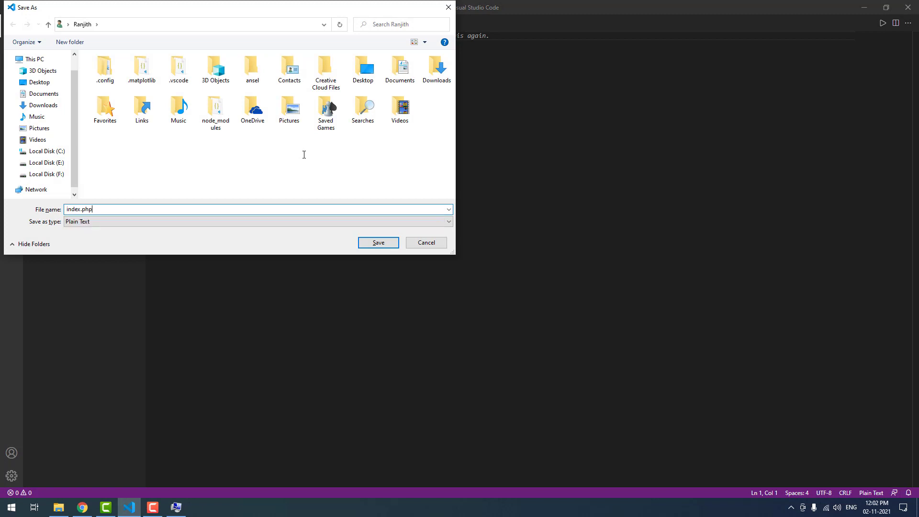
{"action": "left_click", "coordinate": [377, 242]}
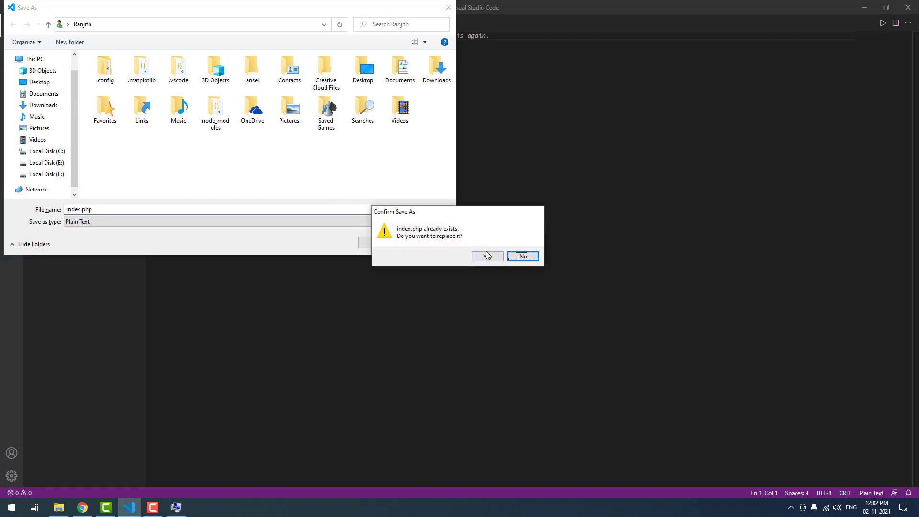
{"action": "left_click", "coordinate": [487, 256]}
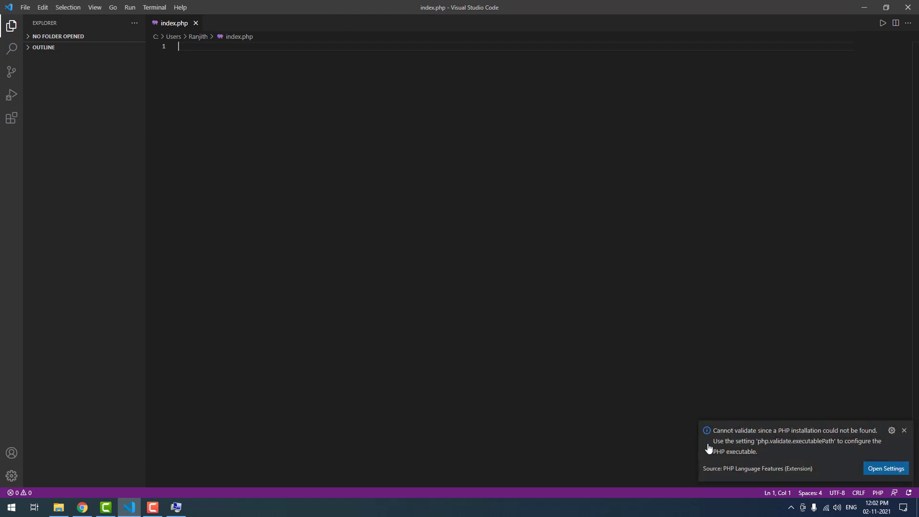
{"action": "mouse_move", "coordinate": [828, 436]}
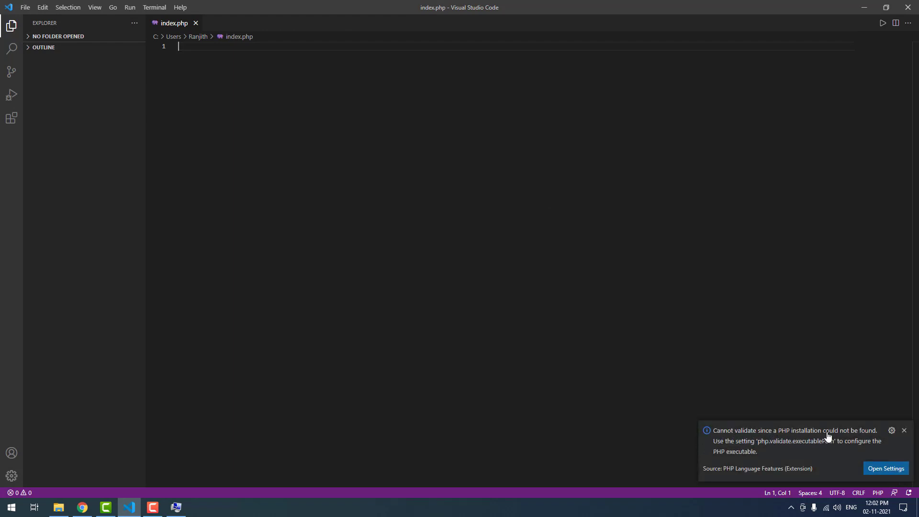
{"action": "mouse_move", "coordinate": [785, 449]}
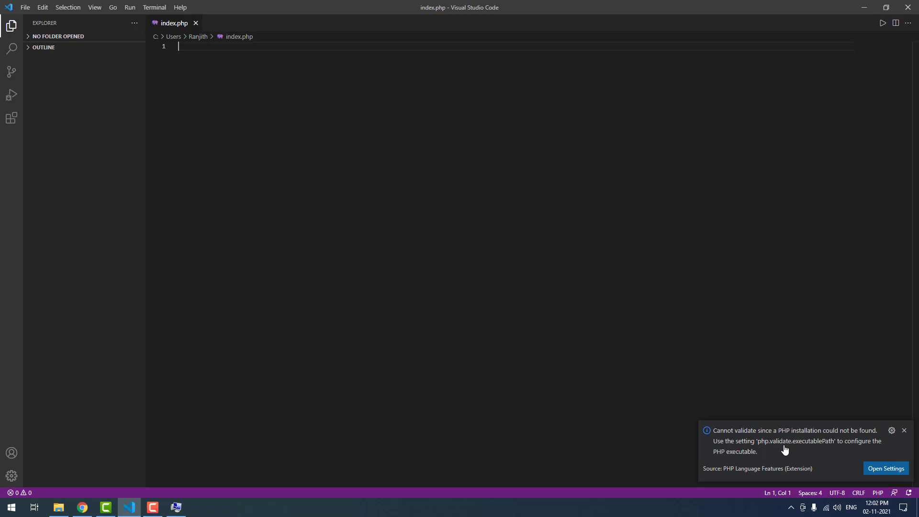
{"action": "mouse_move", "coordinate": [725, 460]}
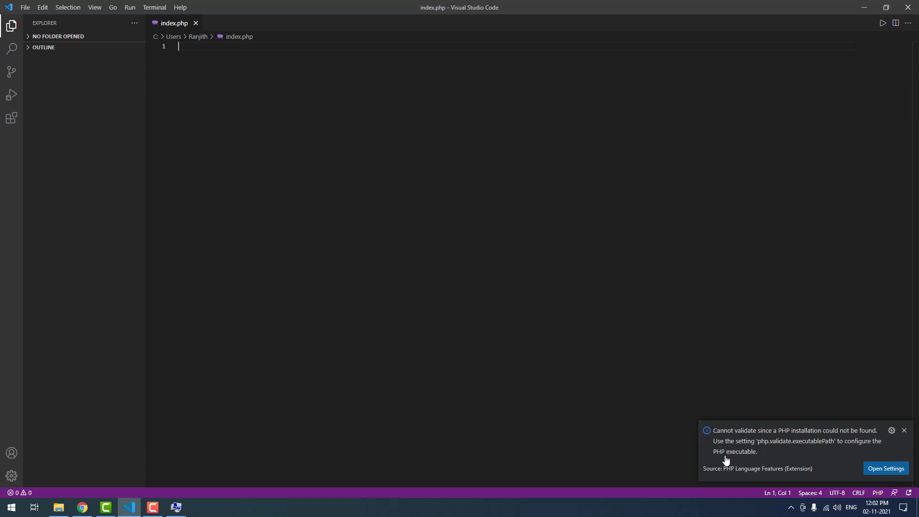
{"action": "mouse_move", "coordinate": [821, 438]}
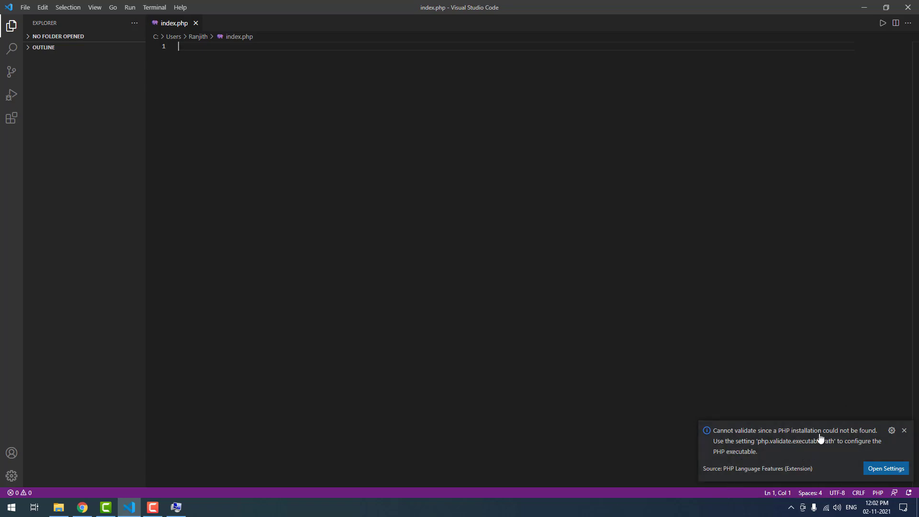
{"action": "left_click", "coordinate": [904, 430]}
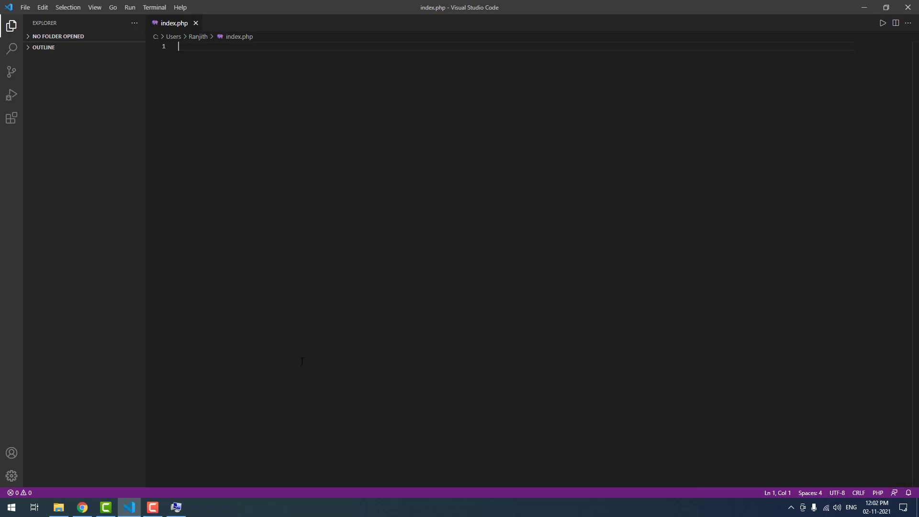
{"action": "mouse_move", "coordinate": [168, 36]}
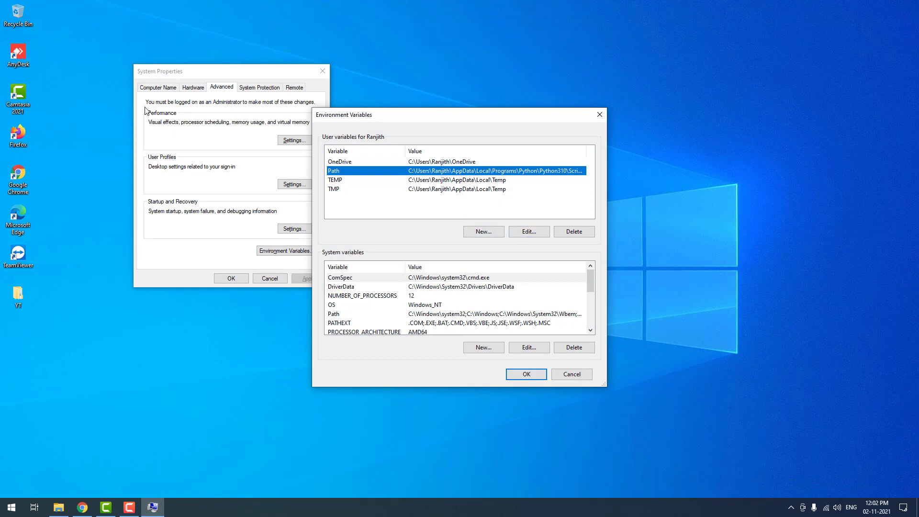
- Add C:\xampp\php as a new user Path entry and confirm out through System Properties
{"action": "left_click", "coordinate": [528, 230]}
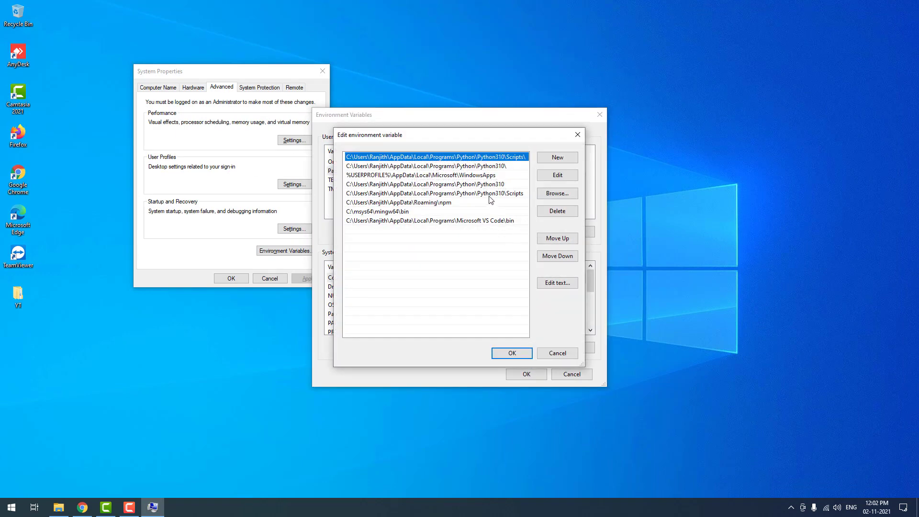
{"action": "left_click", "coordinate": [557, 157]}
{"action": "type", "text": "C:\\xampp\\php"}
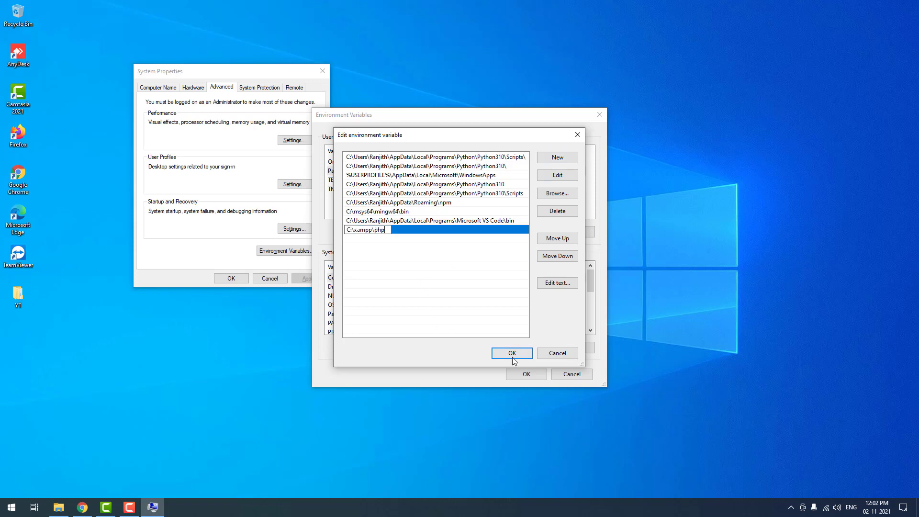
{"action": "left_click", "coordinate": [511, 353]}
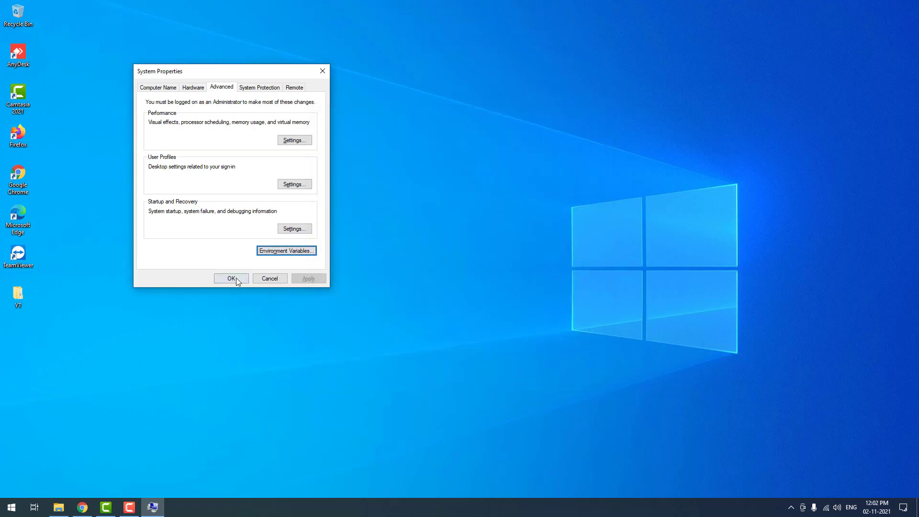
{"action": "left_click", "coordinate": [230, 277]}
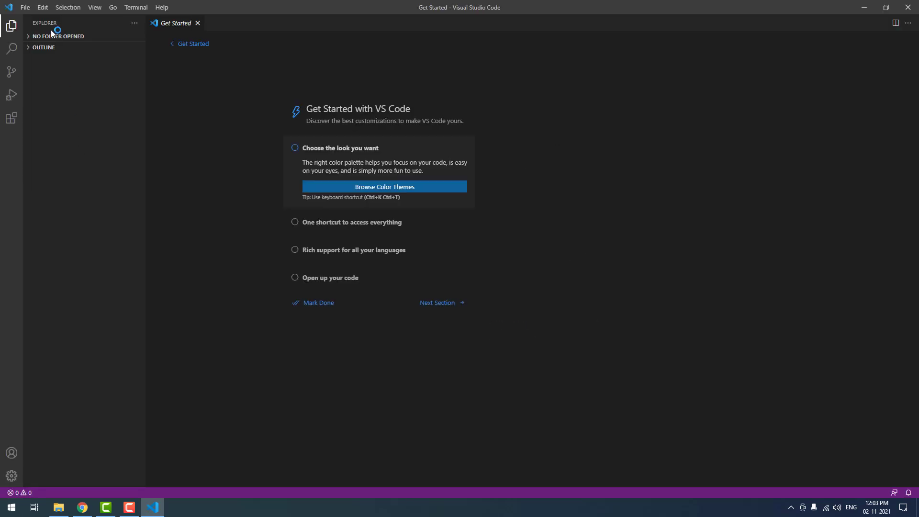
- Create a new file and save it as main.php in the home folder
{"action": "left_click", "coordinate": [38, 8]}
{"action": "type", "text": "main.php"}
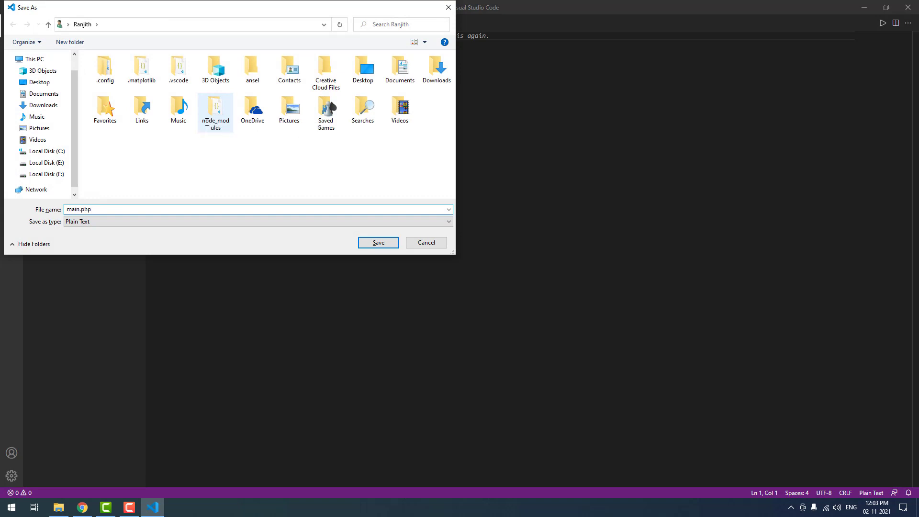
{"action": "left_click", "coordinate": [378, 242]}
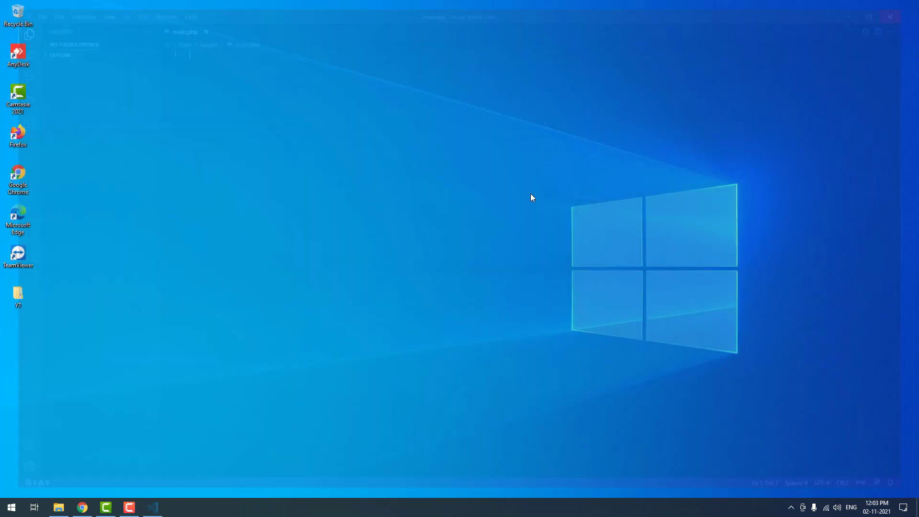
- Run php -v in Command Prompt, confirming PHP 8.0.12, then return to Chrome
{"action": "left_click", "coordinate": [12, 508]}
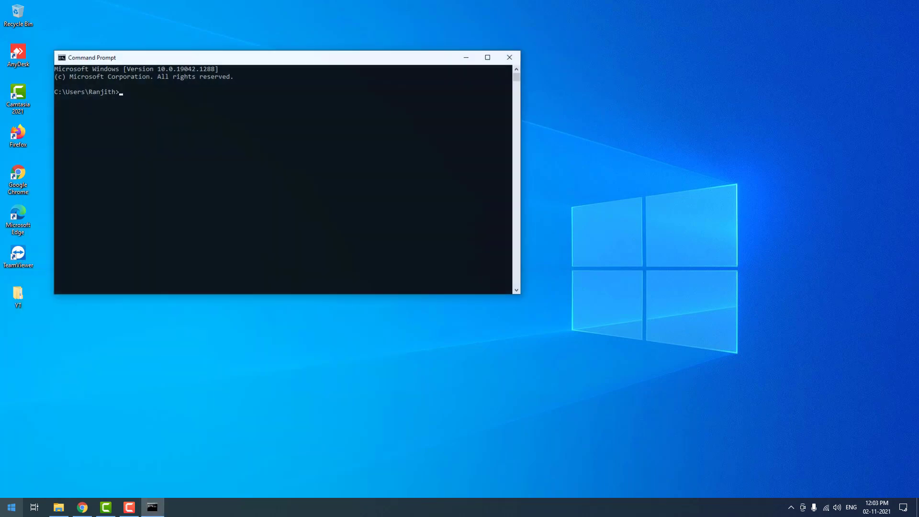
{"action": "type", "text": "php -v"}
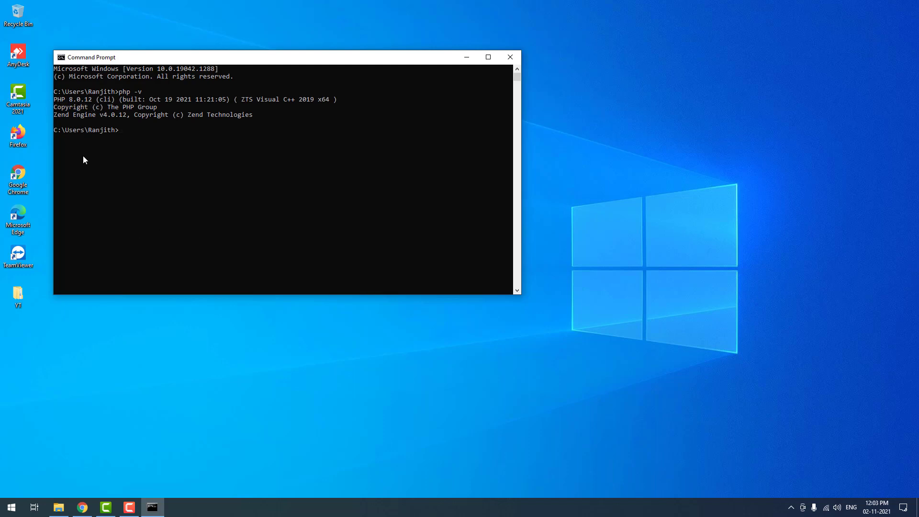
{"action": "left_click", "coordinate": [509, 56]}
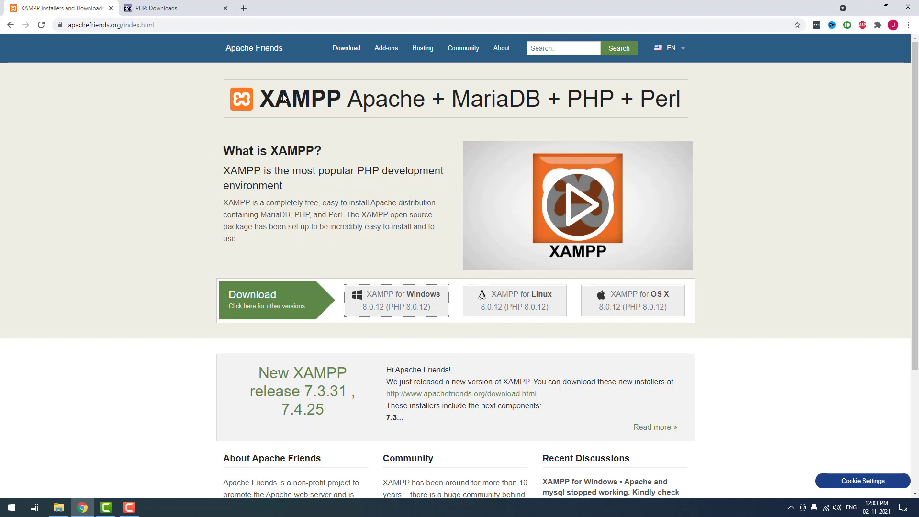
- On windows.php.net for PHP 8.0.12, compare builds and download the VS16 x64 Non Thread Safe zip
{"action": "left_click", "coordinate": [169, 8]}
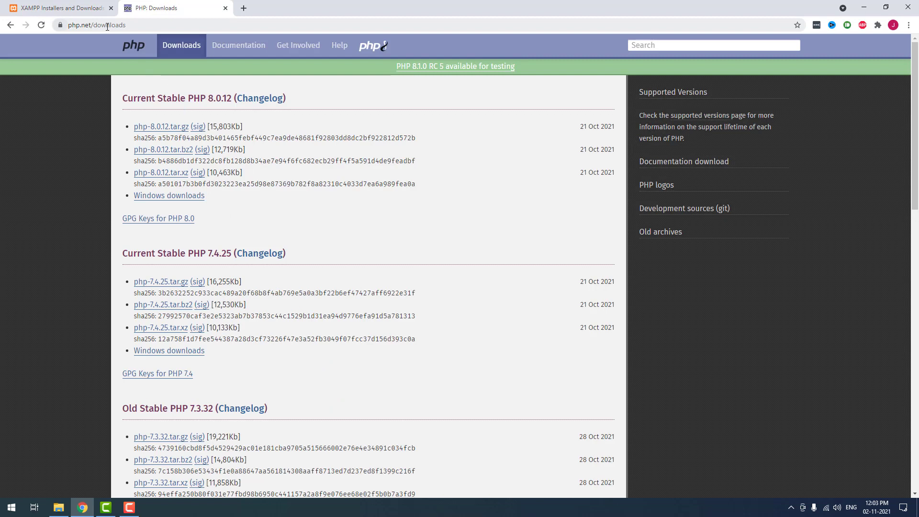
{"action": "mouse_move", "coordinate": [98, 46]}
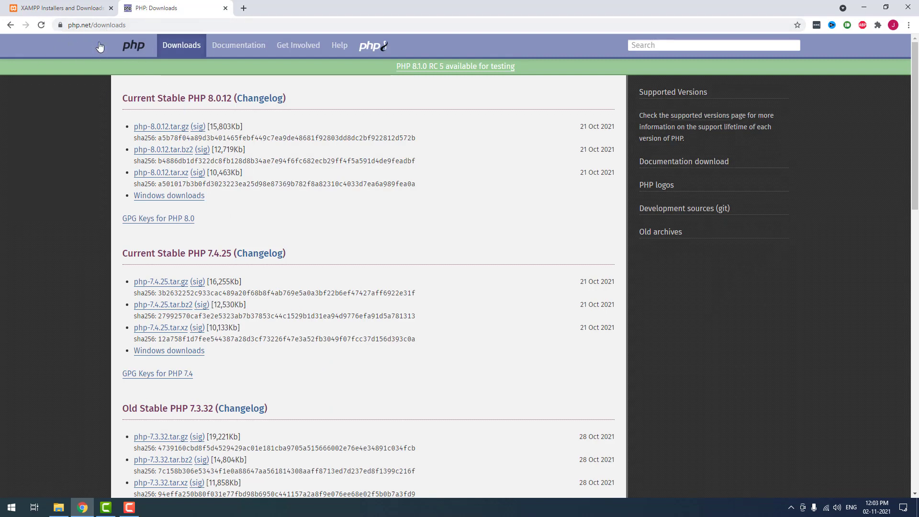
{"action": "mouse_move", "coordinate": [123, 129]}
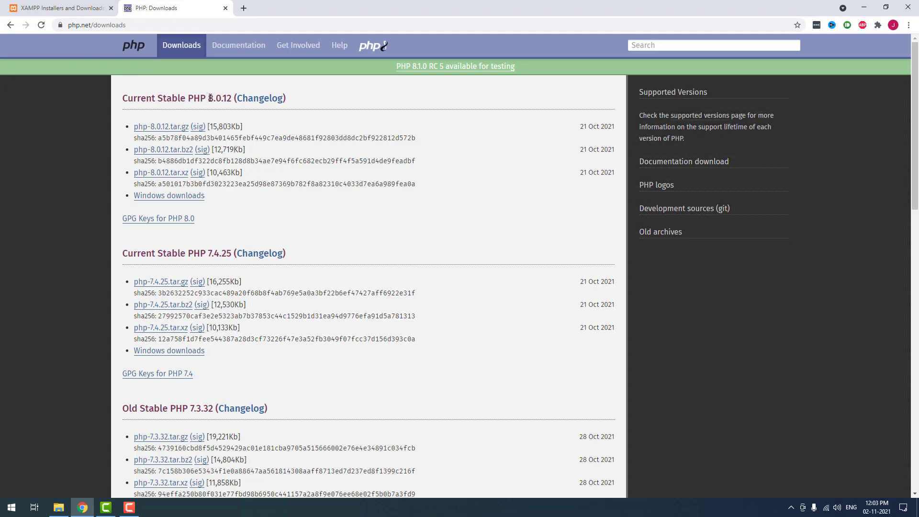
{"action": "mouse_move", "coordinate": [172, 199]}
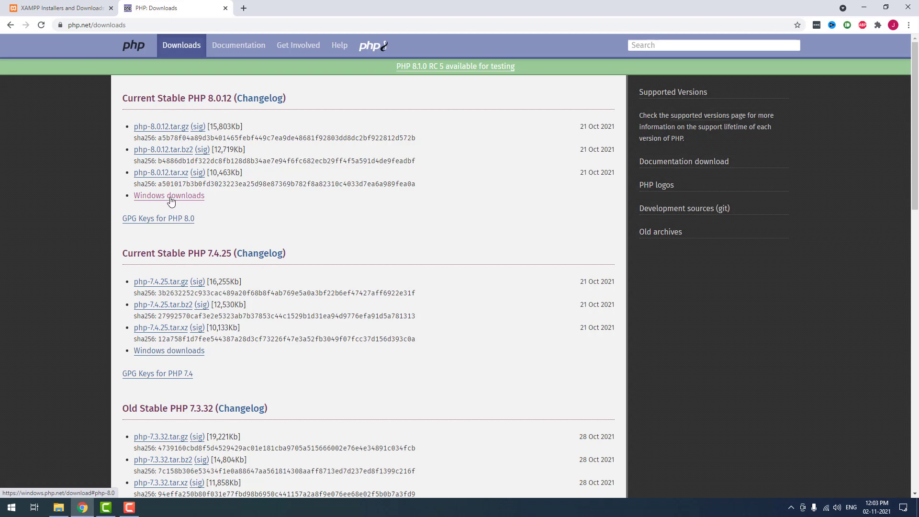
{"action": "left_click", "coordinate": [169, 195]}
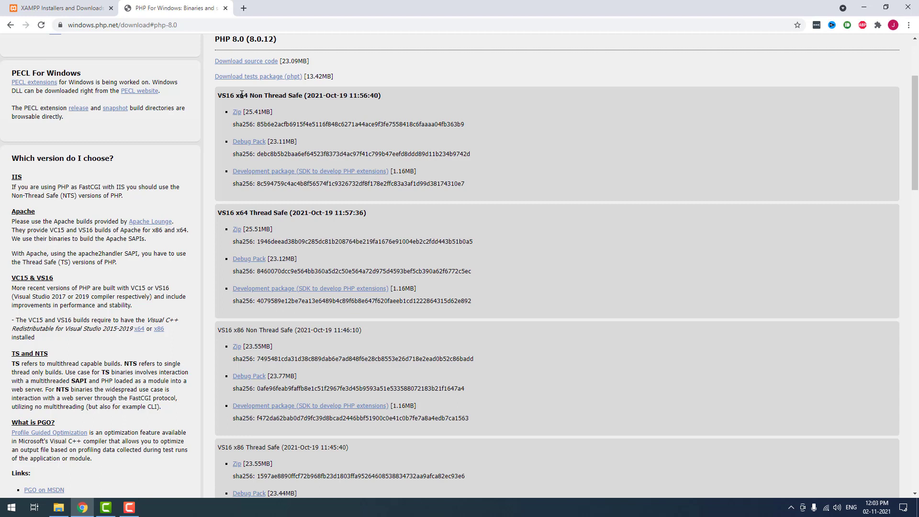
{"action": "double_click", "coordinate": [243, 95]}
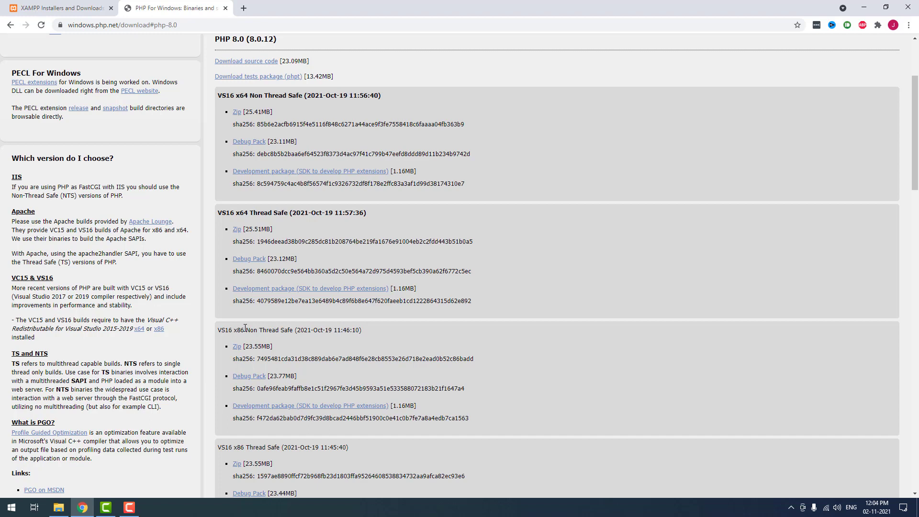
{"action": "double_click", "coordinate": [238, 329]}
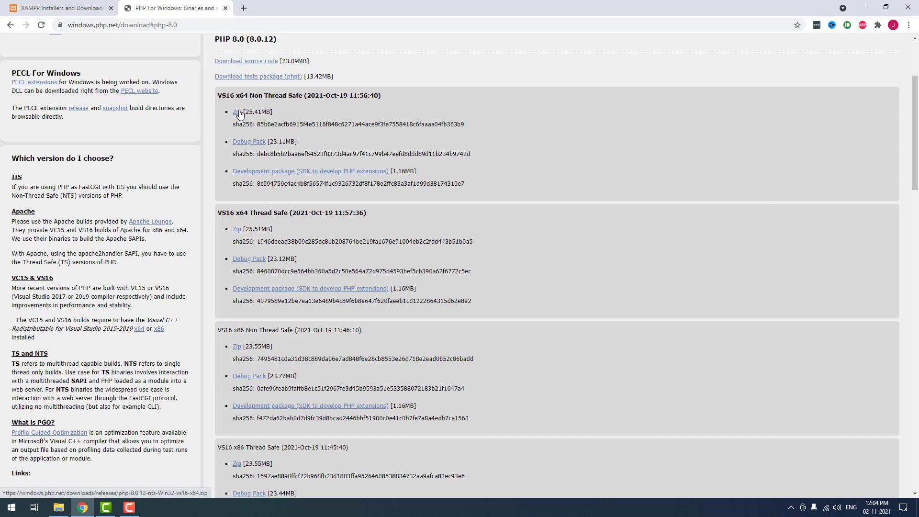
{"action": "left_click", "coordinate": [235, 111]}
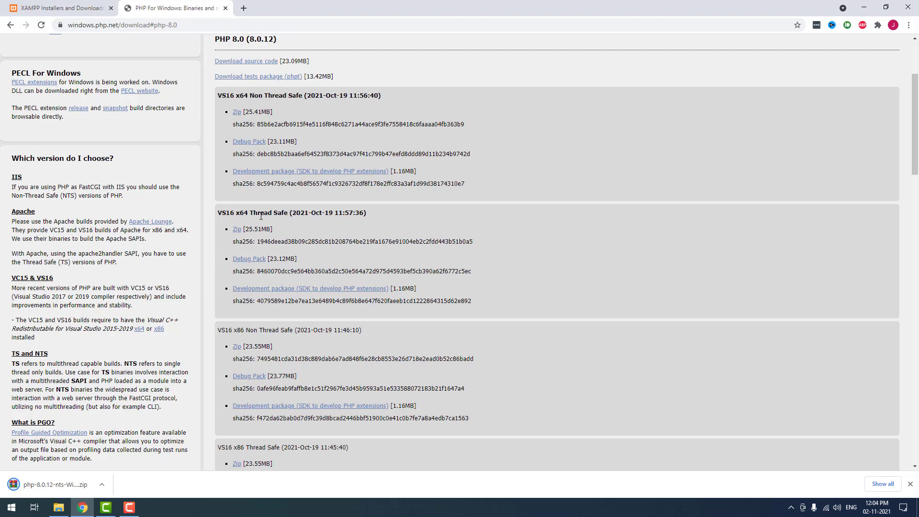
{"action": "mouse_move", "coordinate": [186, 291]}
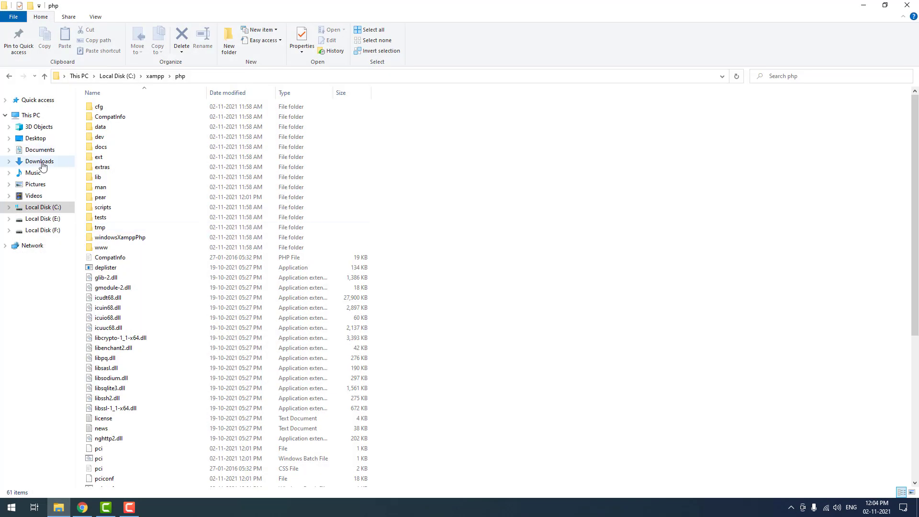
- Copy the extracted php folder from Downloads to the root of the C: drive beside xampp
{"action": "left_click", "coordinate": [38, 161]}
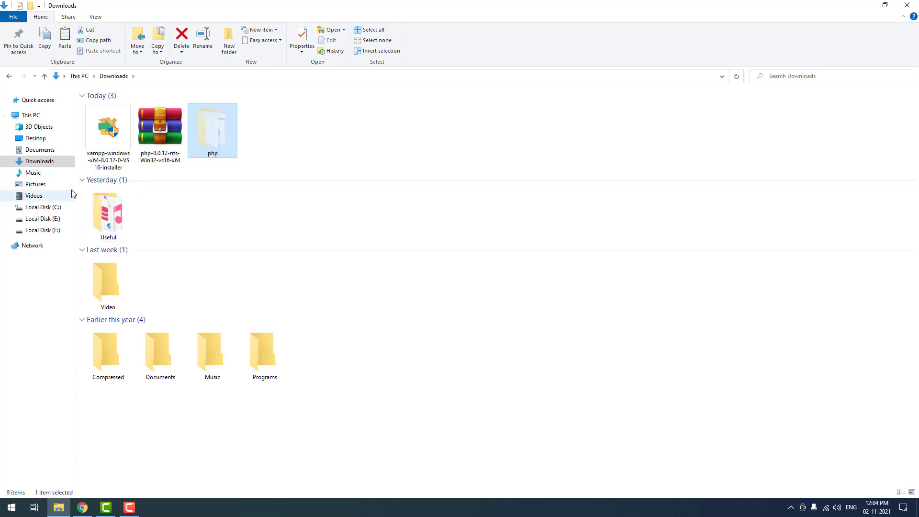
{"action": "left_click", "coordinate": [43, 207]}
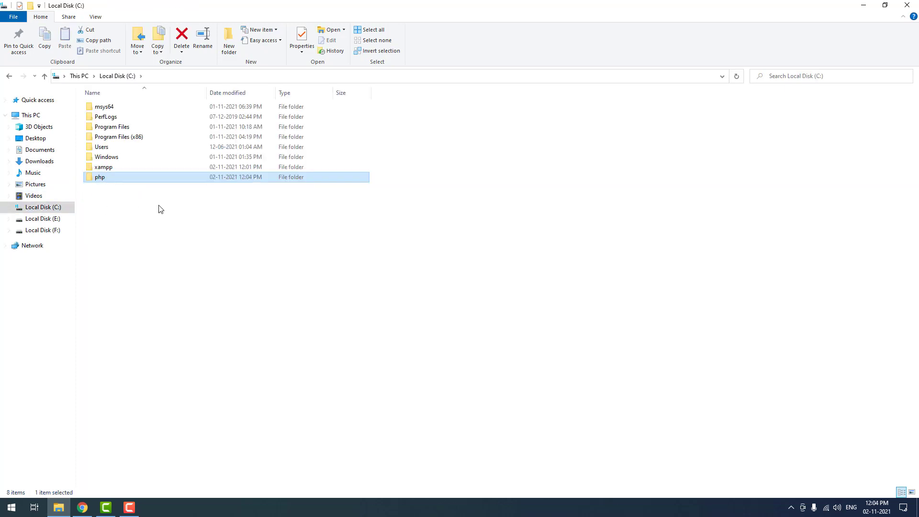
{"action": "left_click", "coordinate": [255, 211]}
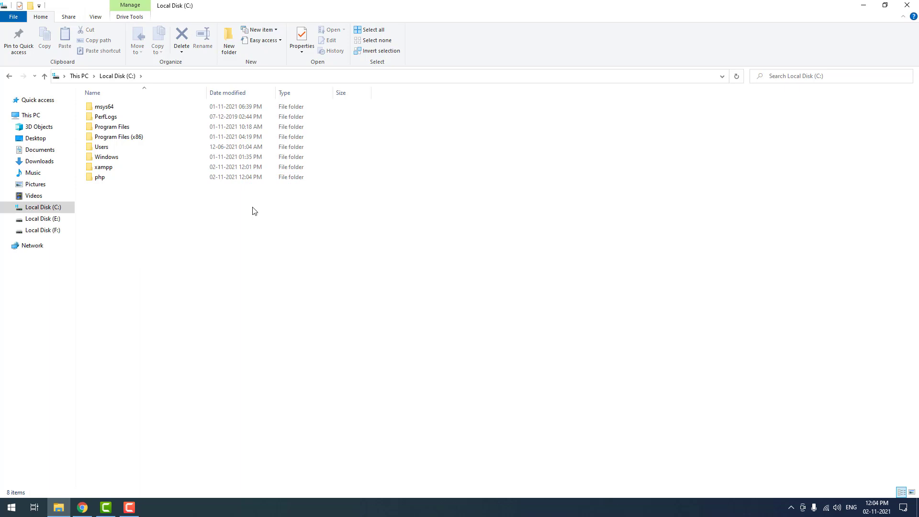
- Reach the Environment Variables list via Start search and check the C:\php folder exists
{"action": "left_click", "coordinate": [12, 507]}
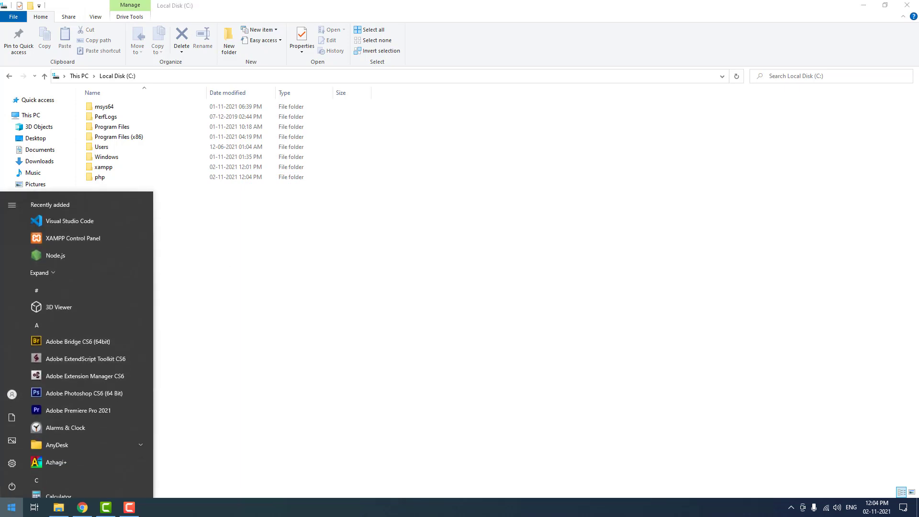
{"action": "type", "text": "envi"}
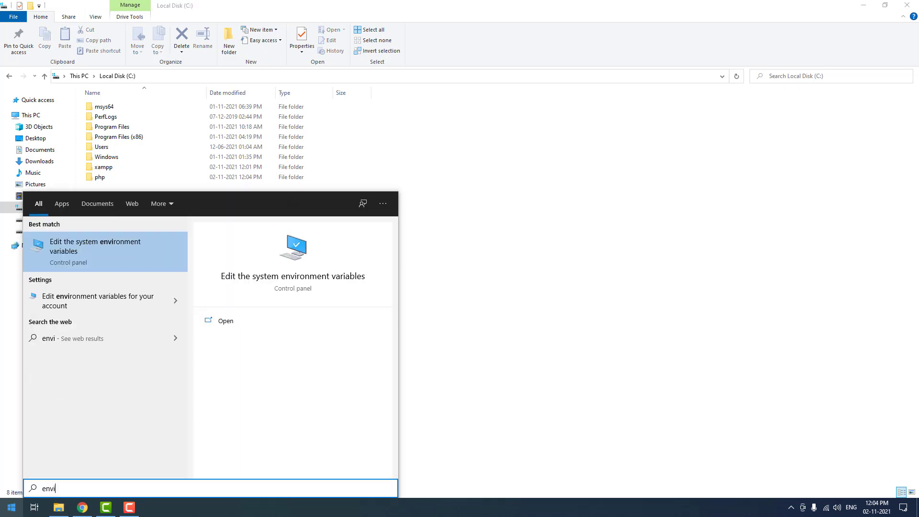
{"action": "left_click", "coordinate": [95, 246]}
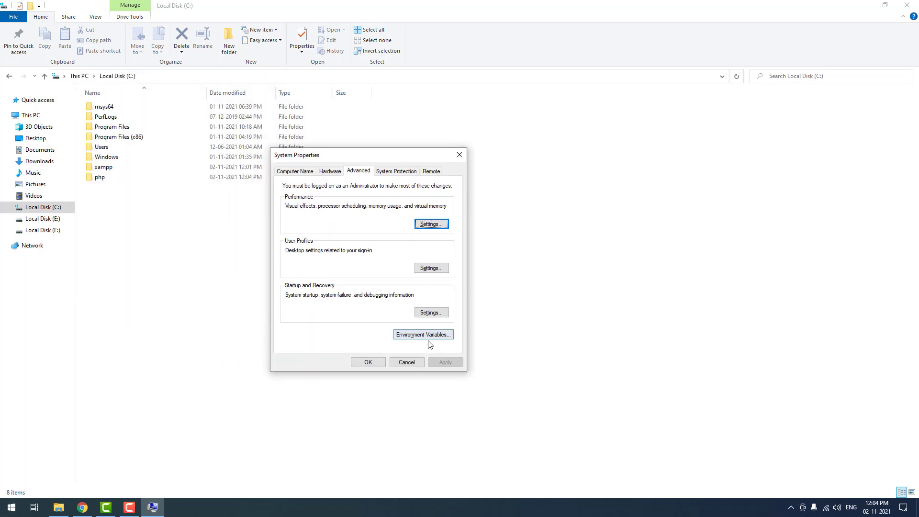
{"action": "left_click", "coordinate": [423, 334]}
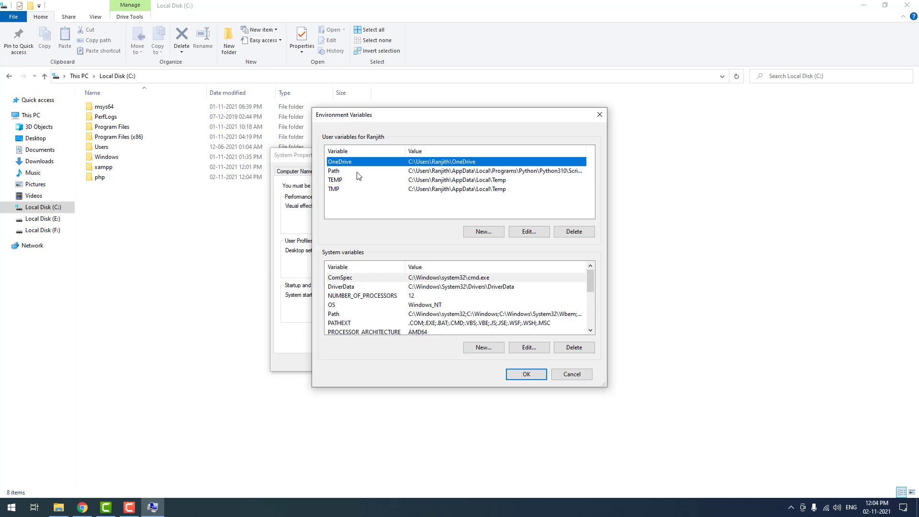
{"action": "left_click", "coordinate": [525, 373]}
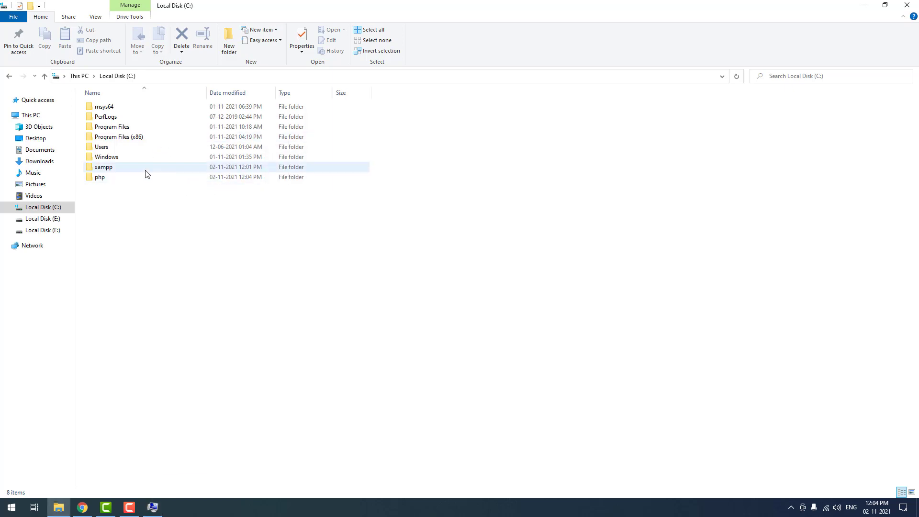
{"action": "double_click", "coordinate": [98, 177]}
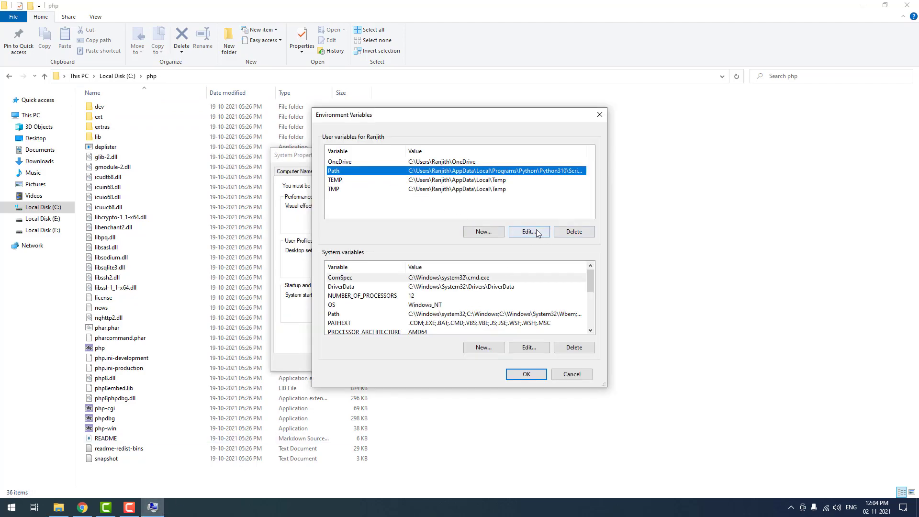
- Edit the user Path to add C:\php and remove C:\xampp\php
{"action": "left_click", "coordinate": [529, 232]}
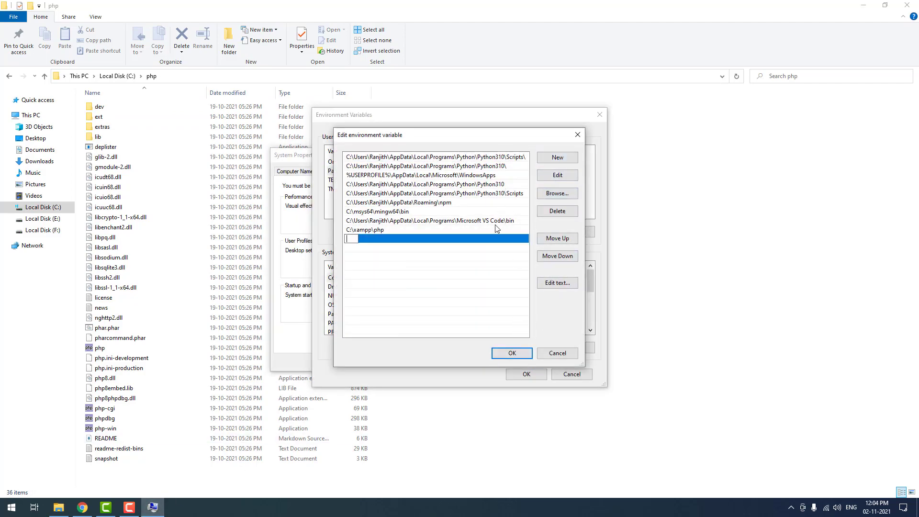
{"action": "type", "text": "C:\\php"}
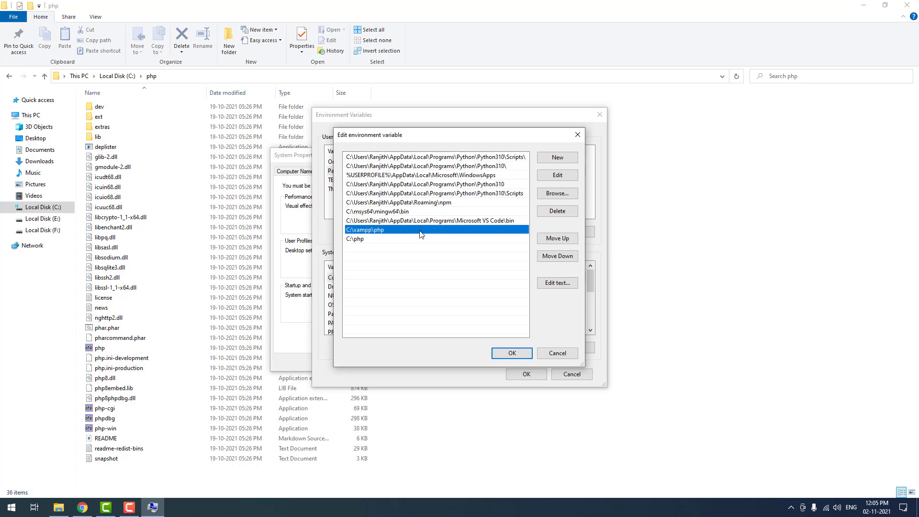
{"action": "left_click", "coordinate": [556, 210]}
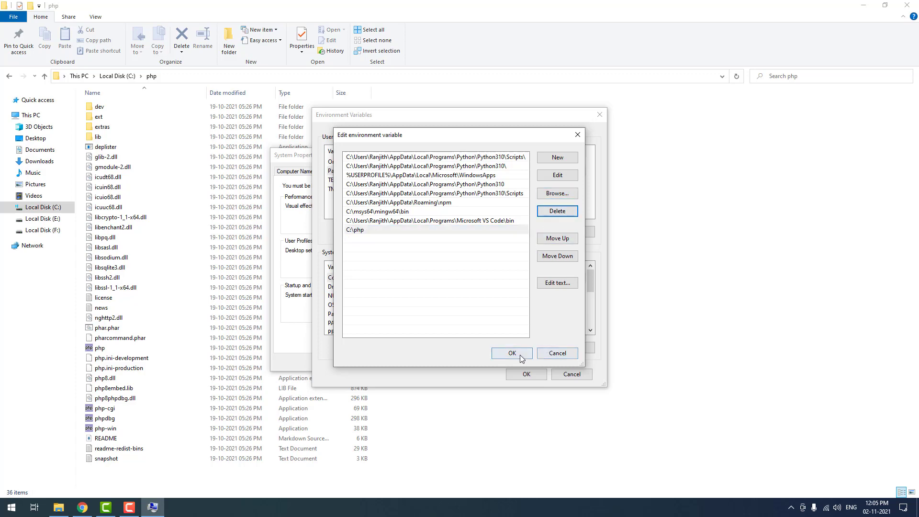
{"action": "left_click", "coordinate": [511, 353]}
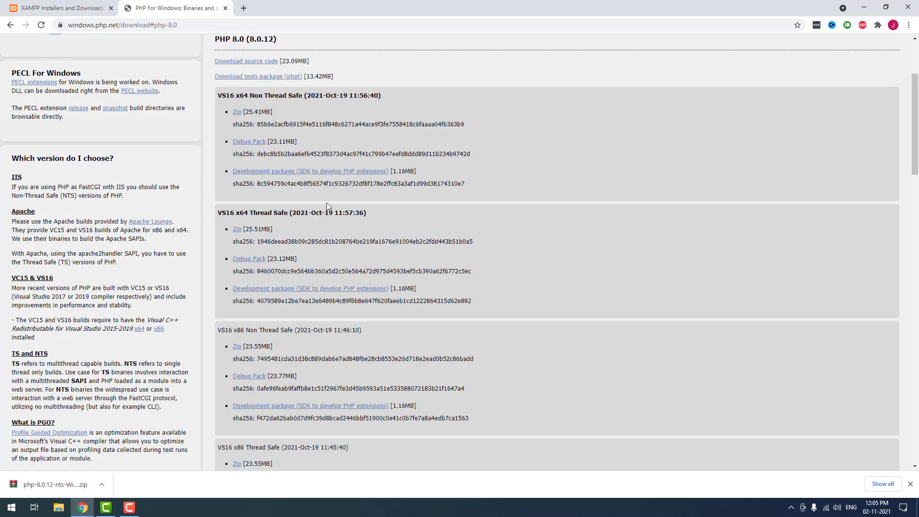
- Run php -v in a fresh Command Prompt, now reporting PHP 8.0.12
{"action": "type", "text": "cm"}
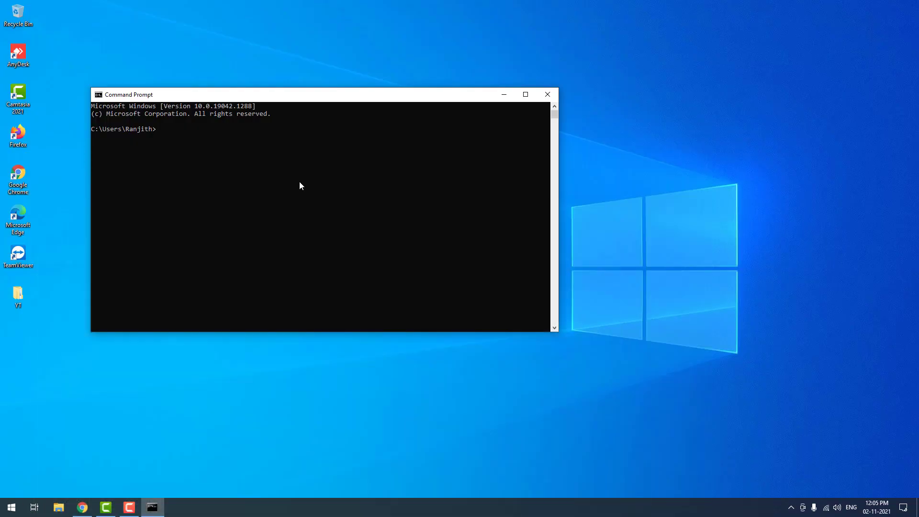
{"action": "type", "text": "php -v"}
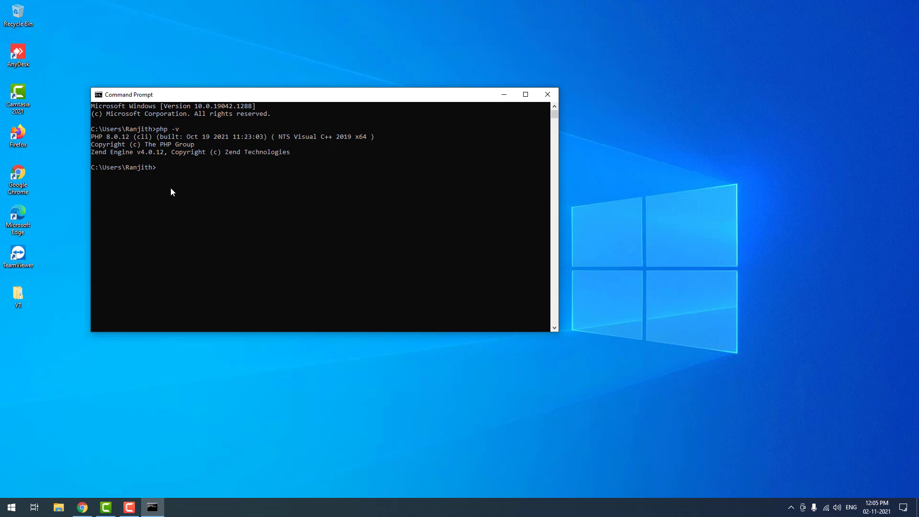
{"action": "mouse_move", "coordinate": [122, 142]}
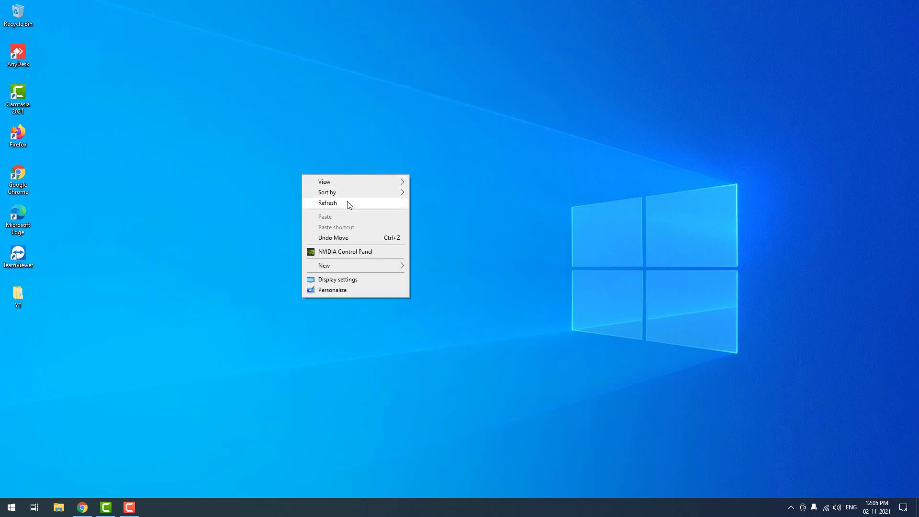
- Launch VS Code, close main.php and save the untitled file as subscribe.php
{"action": "left_click", "coordinate": [10, 507]}
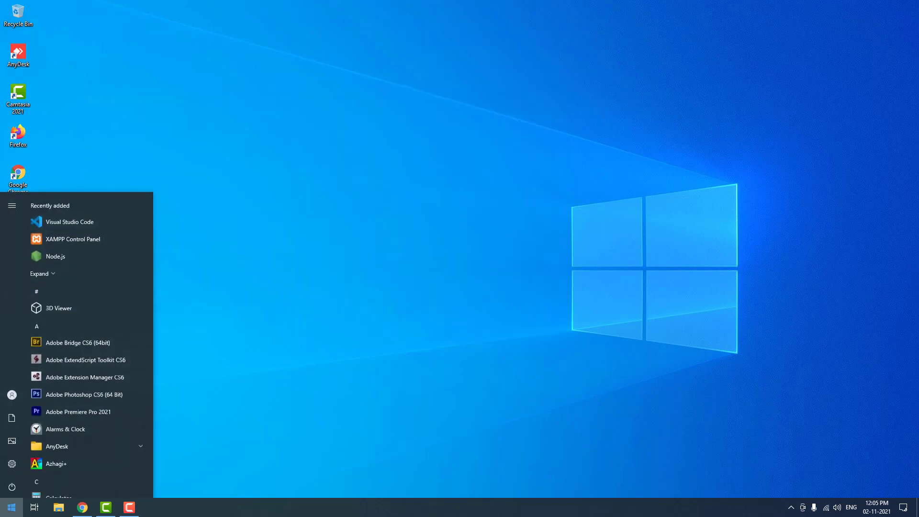
{"action": "left_click", "coordinate": [68, 222]}
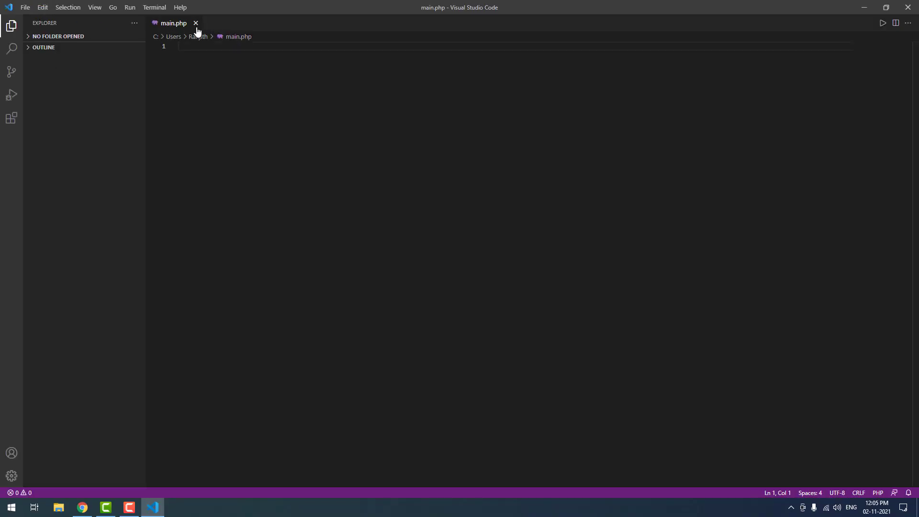
{"action": "left_click", "coordinate": [195, 23]}
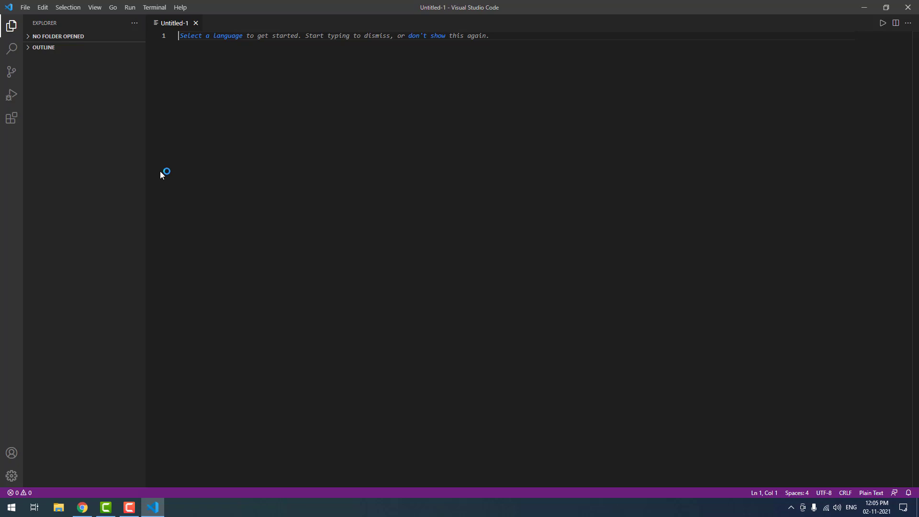
{"action": "key", "text": "Ctrl+s"}
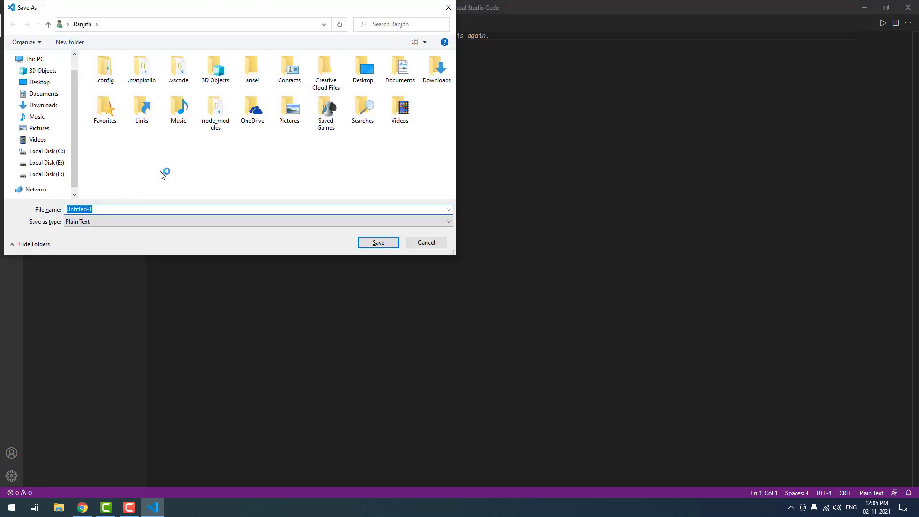
{"action": "type", "text": "subscribe"}
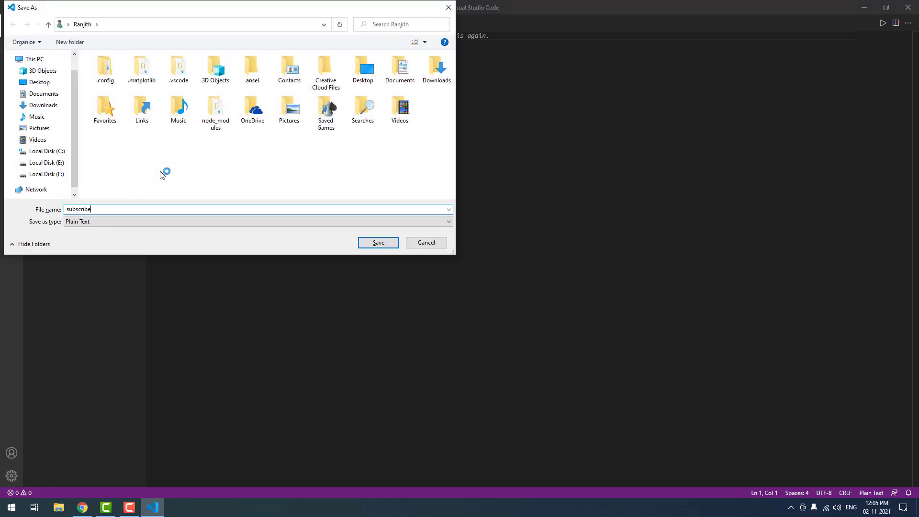
{"action": "left_click", "coordinate": [378, 243]}
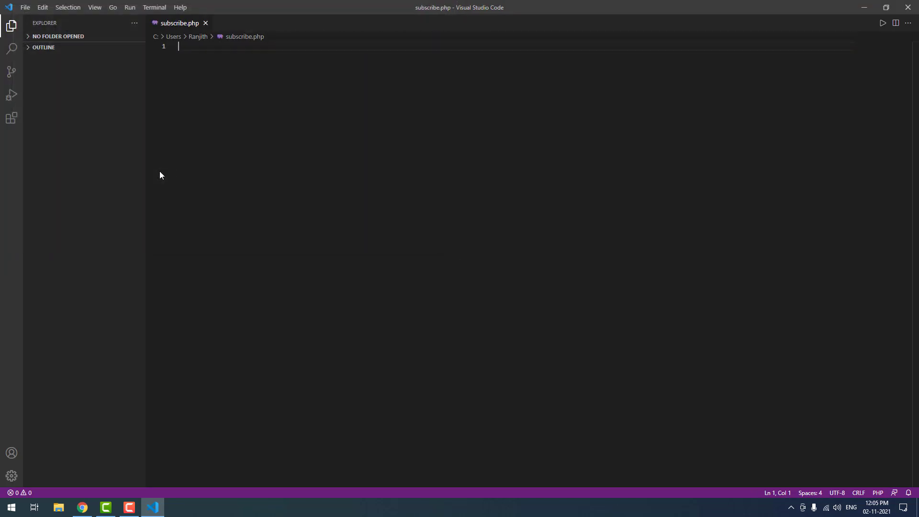
{"action": "mouse_move", "coordinate": [786, 283]}
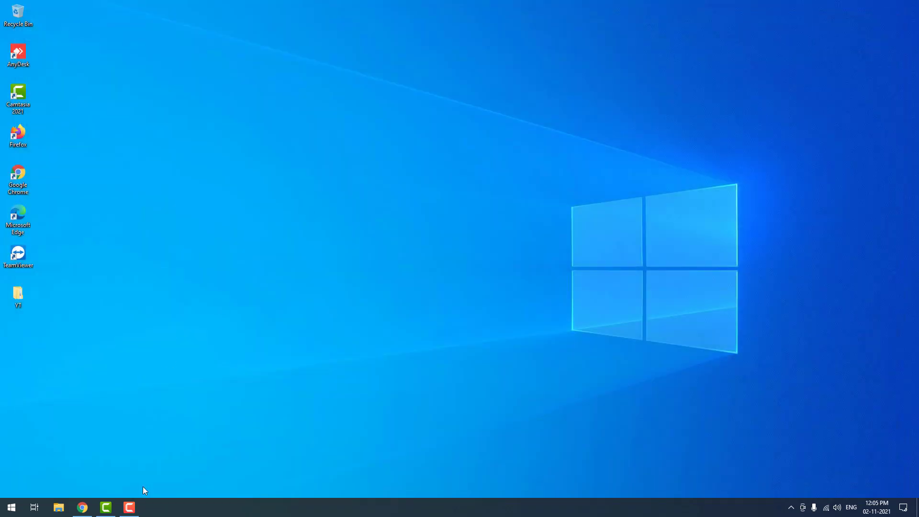
{"action": "mouse_move", "coordinate": [287, 239]}
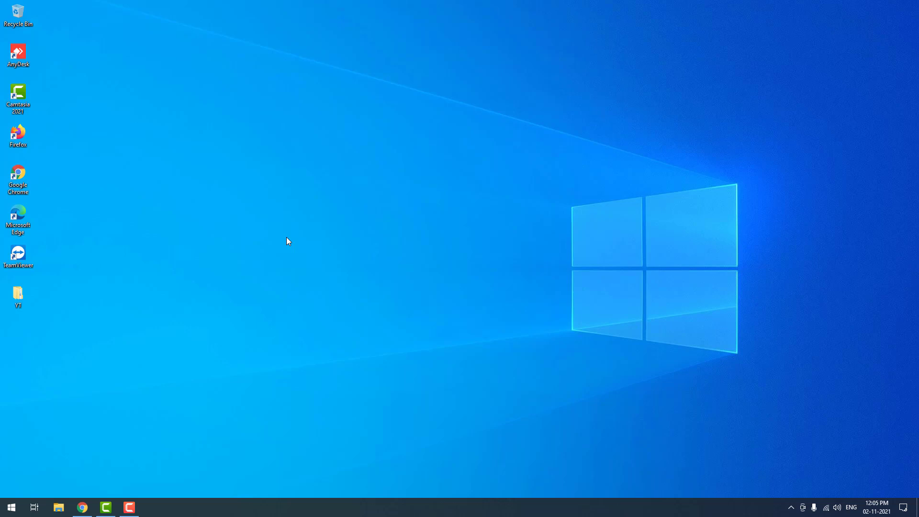
{"action": "mouse_move", "coordinate": [494, 276]}
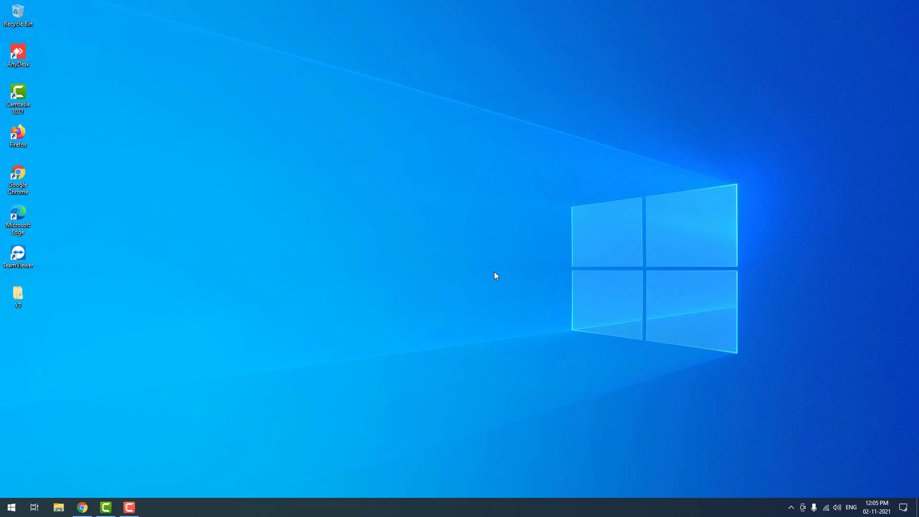